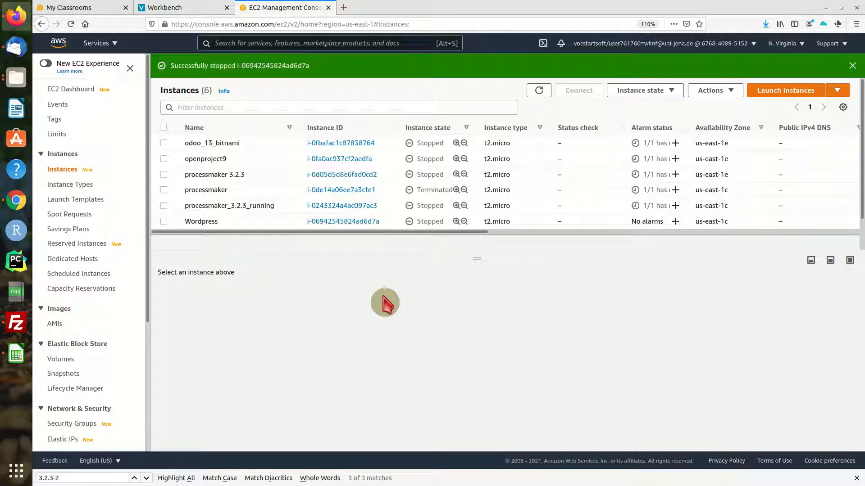
Step: Start a new instance launch and search the AMIs for 'Wordpress'
{"action": "scroll", "scroll_direction": "down", "scroll_amount": 3}
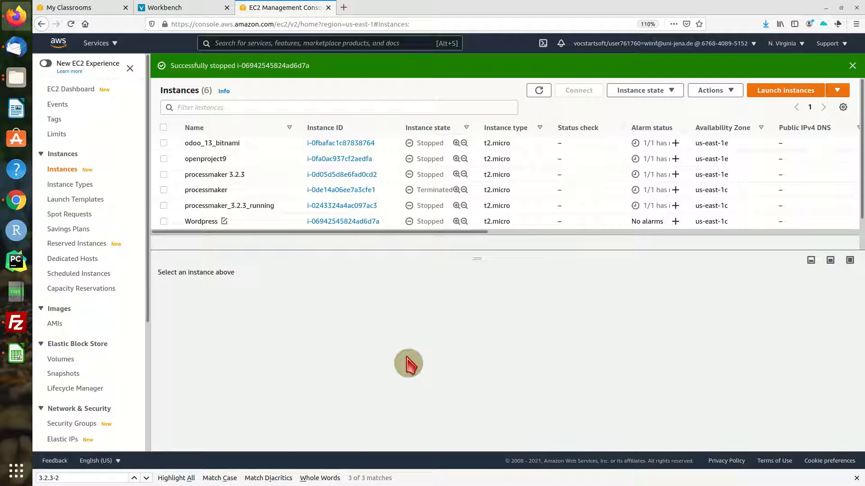
{"action": "mouse_move", "coordinate": [390, 345]}
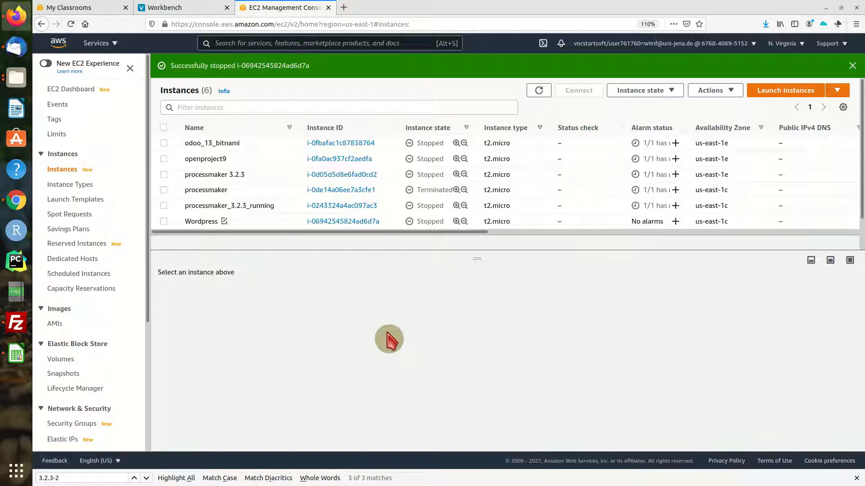
{"action": "mouse_move", "coordinate": [300, 280]}
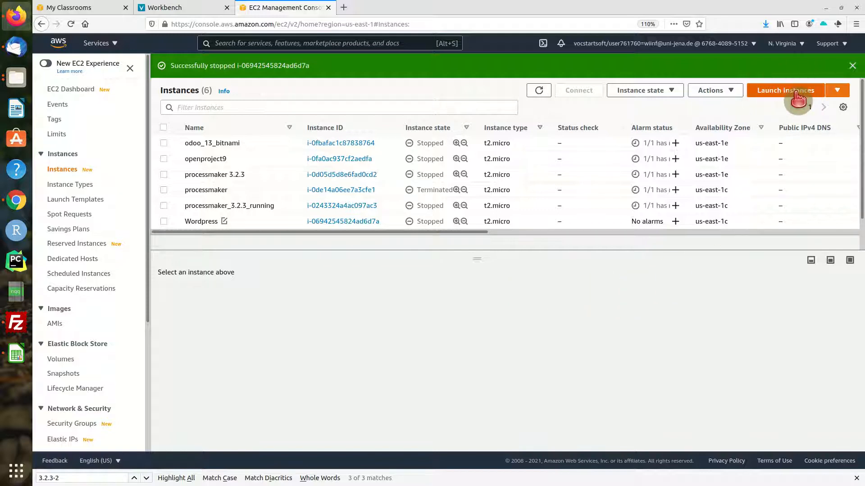
{"action": "left_click", "coordinate": [785, 91]}
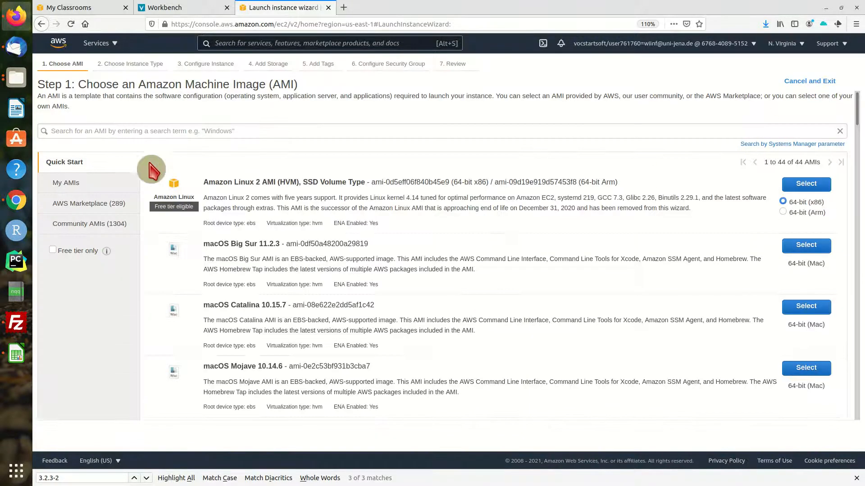
{"action": "type", "text": "w"}
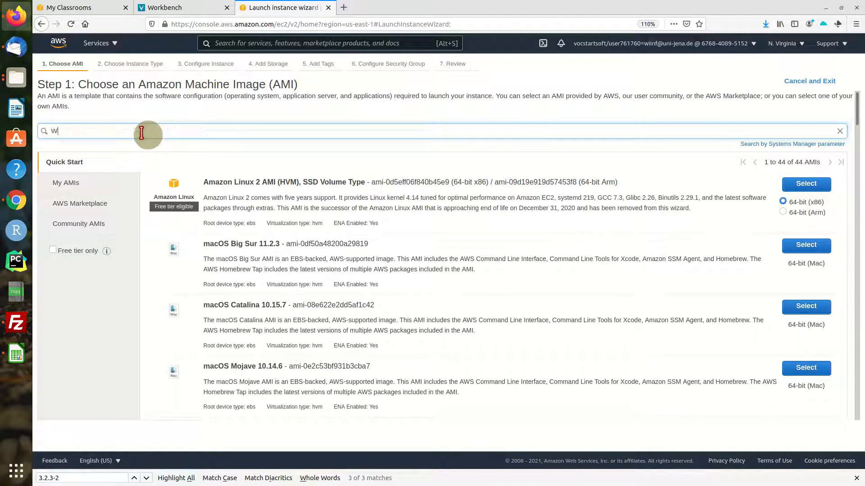
{"action": "type", "text": "ordpress"}
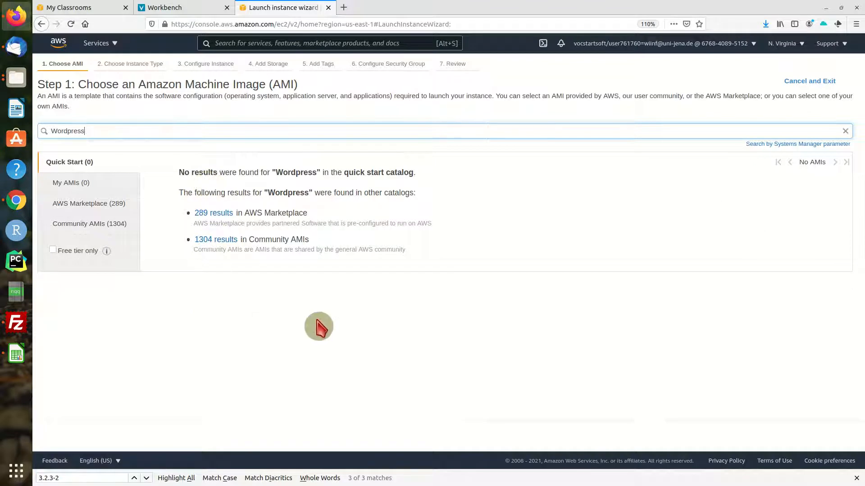
{"action": "mouse_move", "coordinate": [397, 268]}
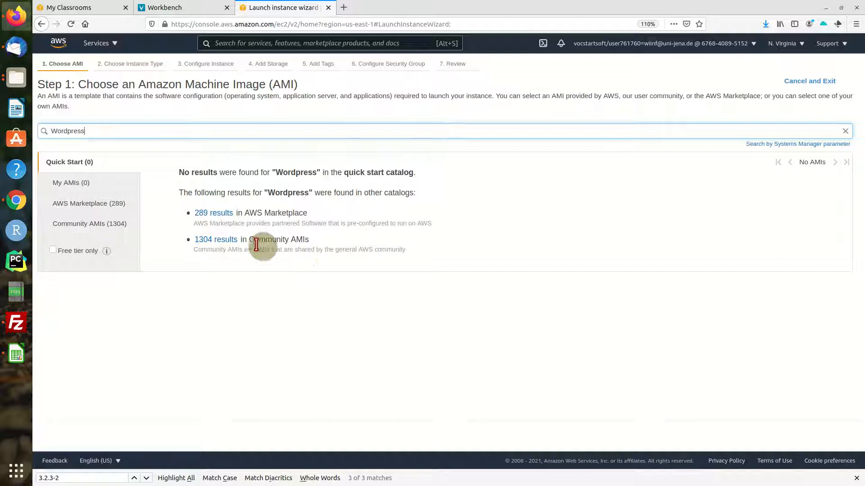
{"action": "mouse_move", "coordinate": [213, 225]}
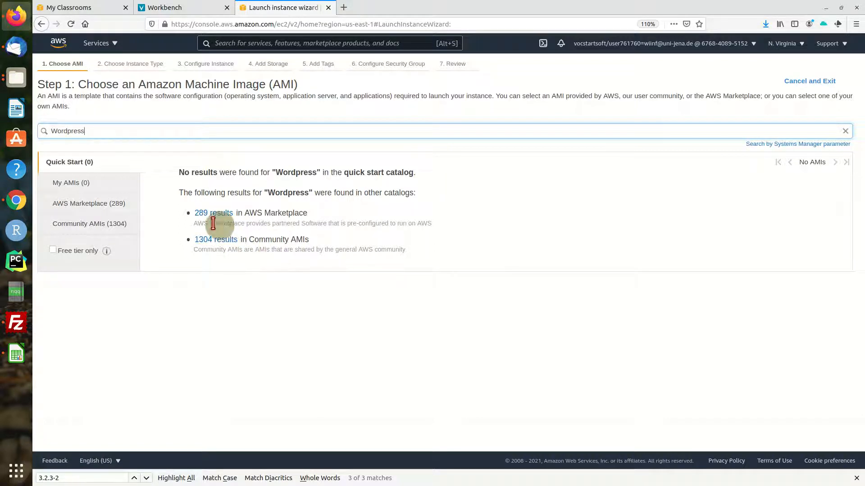
{"action": "mouse_move", "coordinate": [313, 260]}
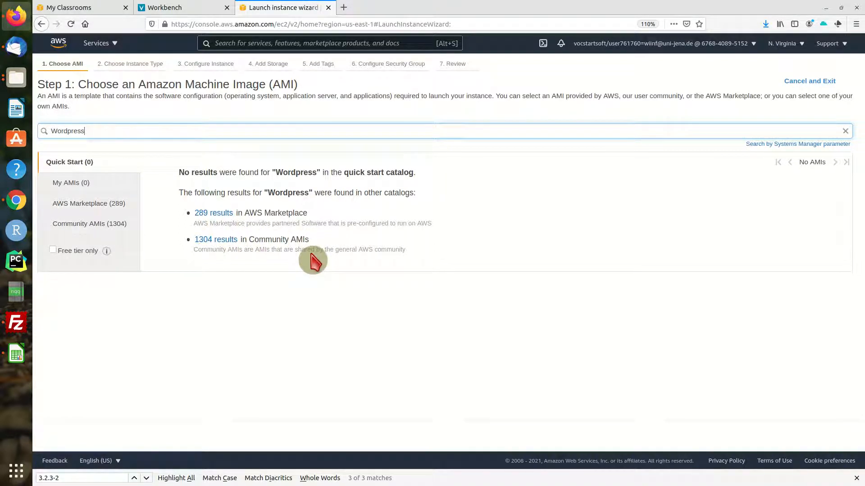
{"action": "mouse_move", "coordinate": [260, 251]}
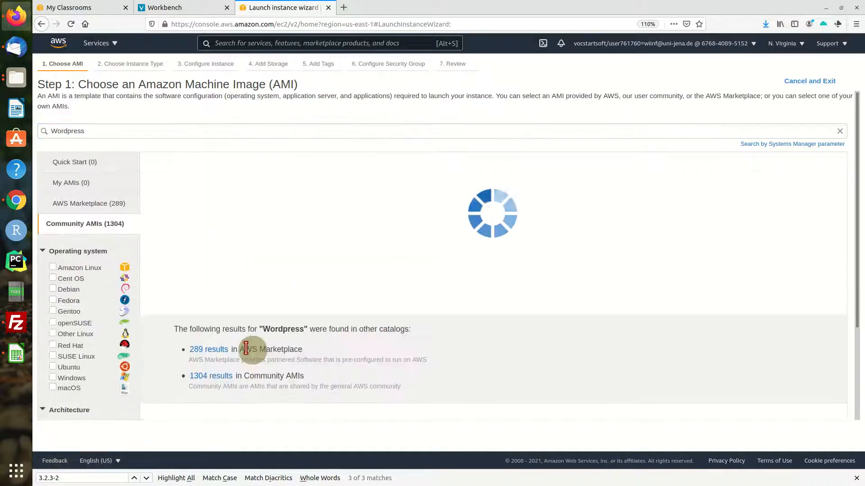
Step: Show the Community AMI results for Wordpress and scroll to the Bitnami WordPress images
{"action": "left_click", "coordinate": [211, 375]}
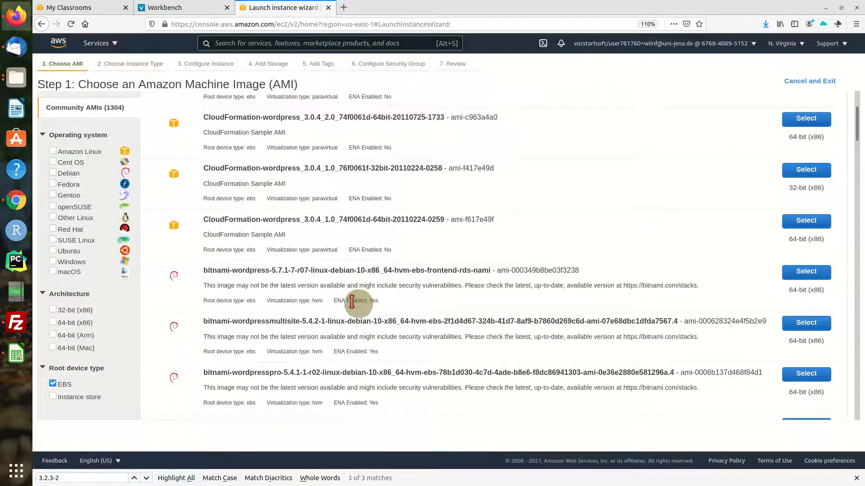
{"action": "mouse_move", "coordinate": [245, 355]}
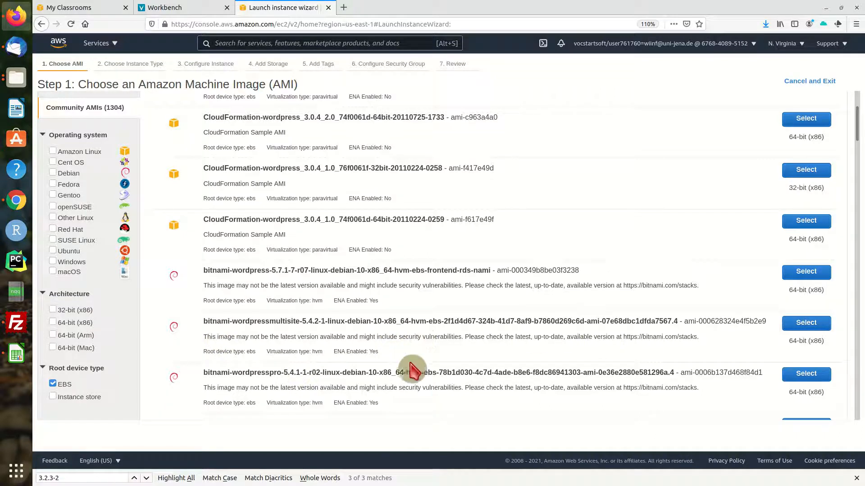
{"action": "scroll", "scroll_direction": "down", "scroll_amount": 3}
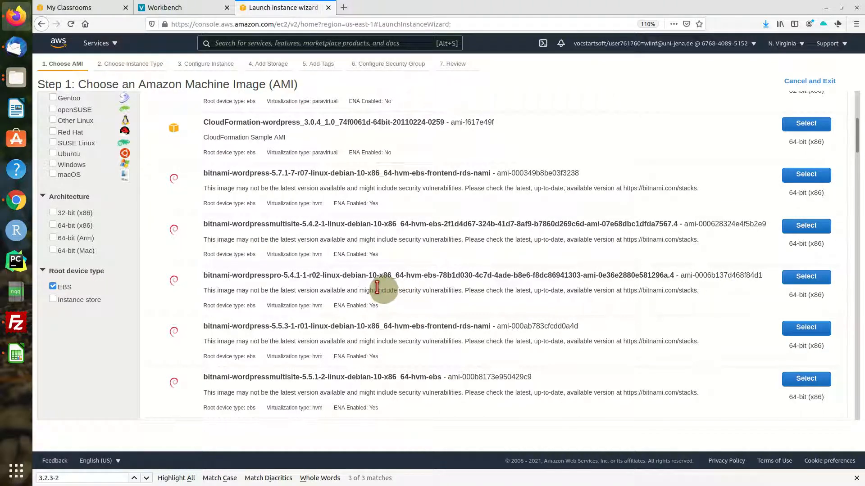
{"action": "mouse_move", "coordinate": [614, 313]}
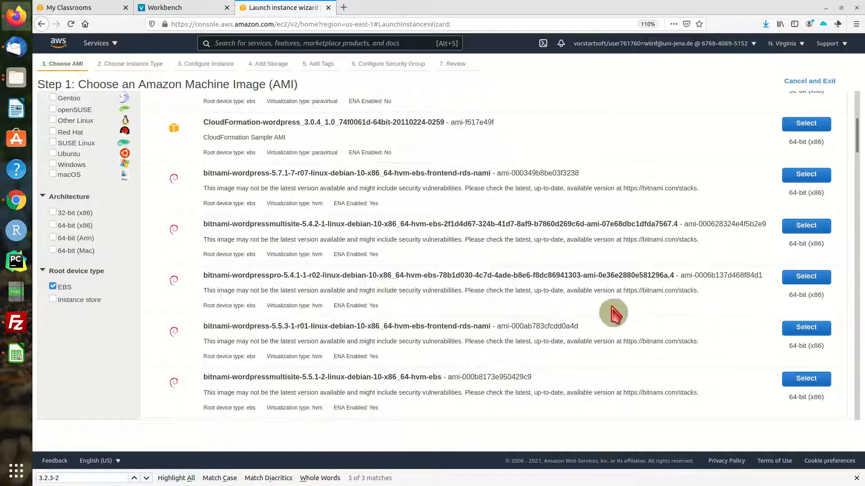
{"action": "mouse_move", "coordinate": [402, 340]}
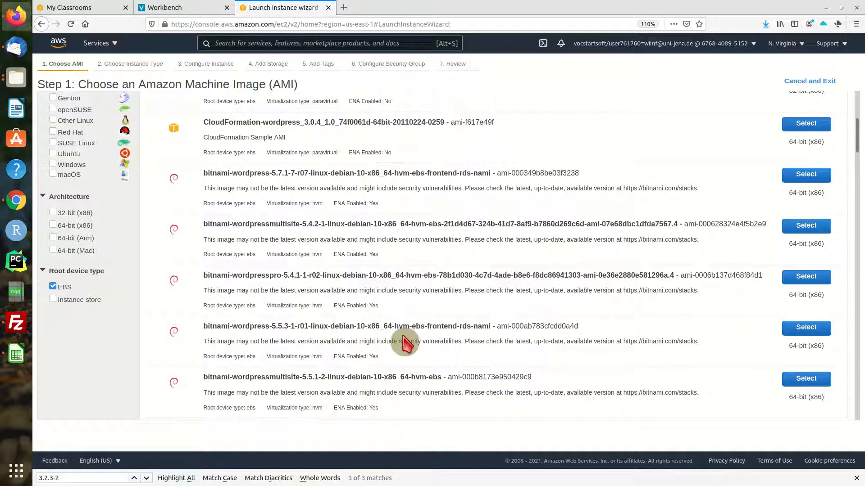
Step: Select a Bitnami WordPress AMI, keep t2.micro, and advance to security group settings
{"action": "left_click", "coordinate": [806, 328]}
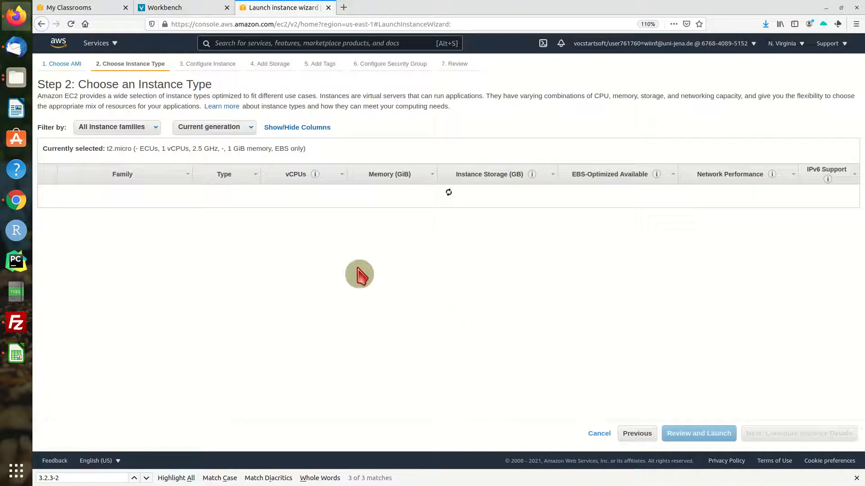
{"action": "mouse_move", "coordinate": [304, 259]}
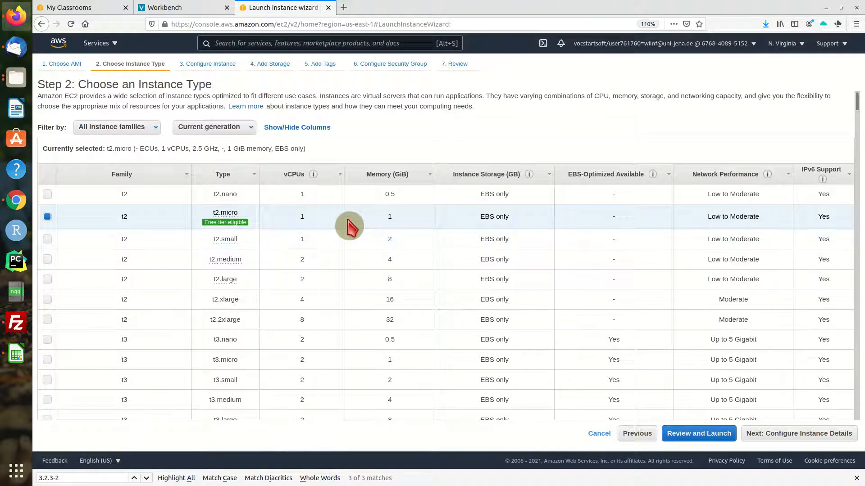
{"action": "mouse_move", "coordinate": [185, 219]}
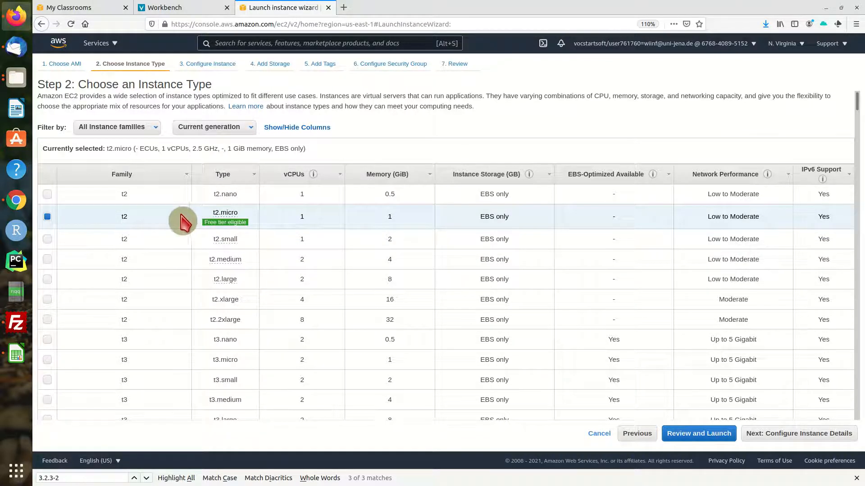
{"action": "mouse_move", "coordinate": [228, 226]}
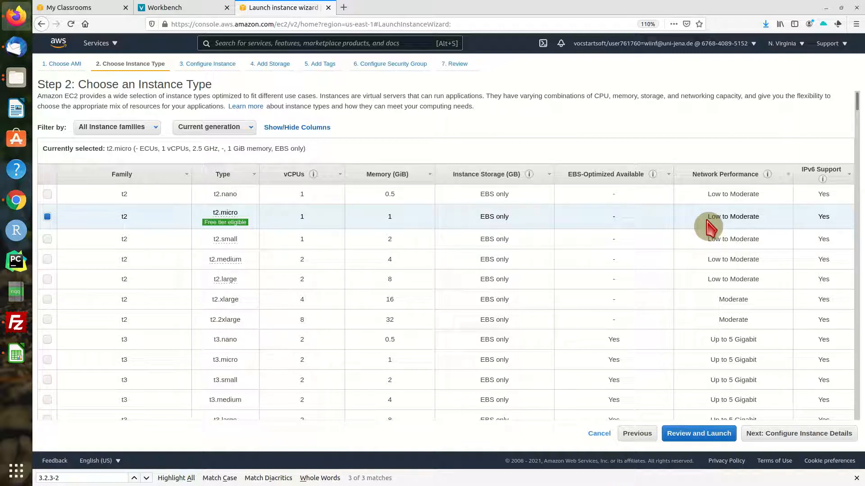
{"action": "mouse_move", "coordinate": [681, 222]}
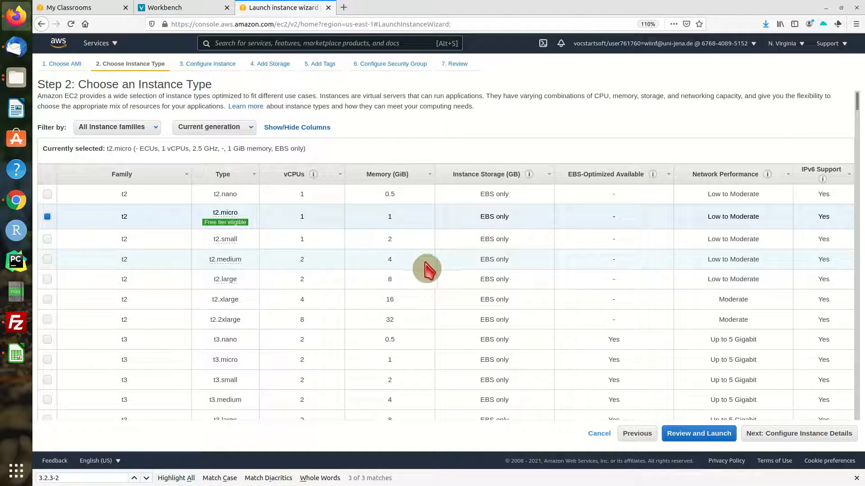
{"action": "left_click", "coordinate": [698, 433]}
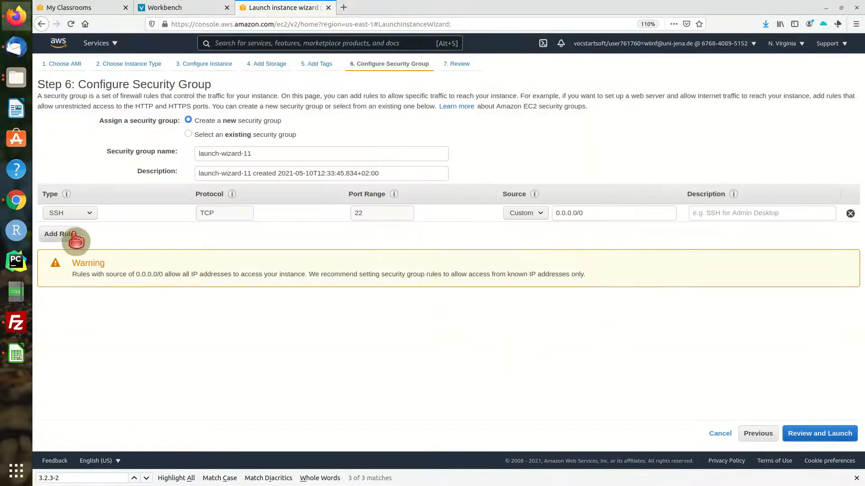
Step: Add inbound HTTP (port 80) and HTTPS (port 443) rules open to anywhere
{"action": "left_click", "coordinate": [57, 234]}
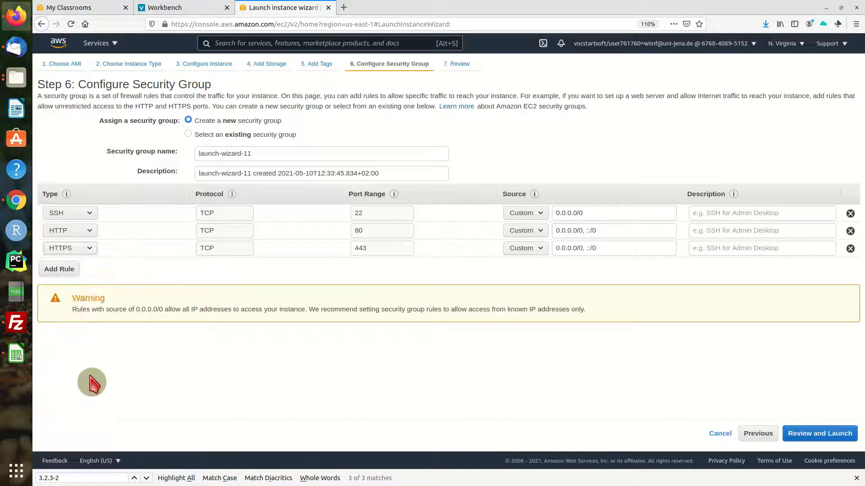
{"action": "left_click", "coordinate": [525, 231]}
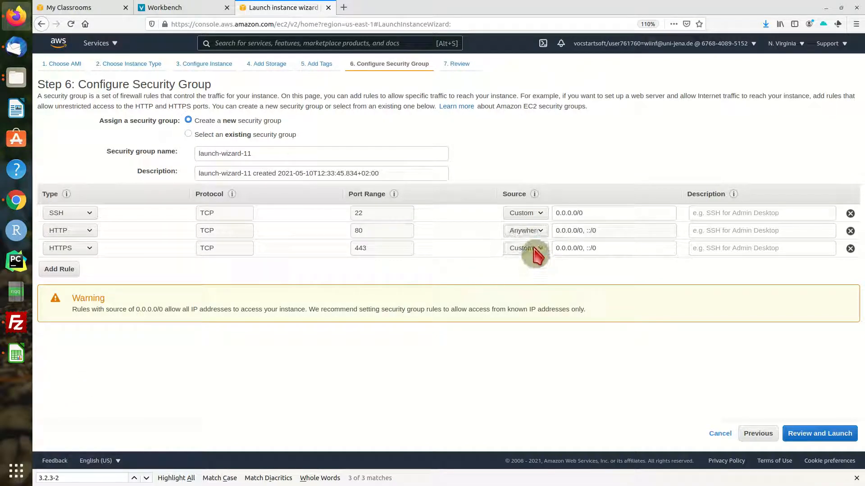
{"action": "left_click", "coordinate": [525, 248]}
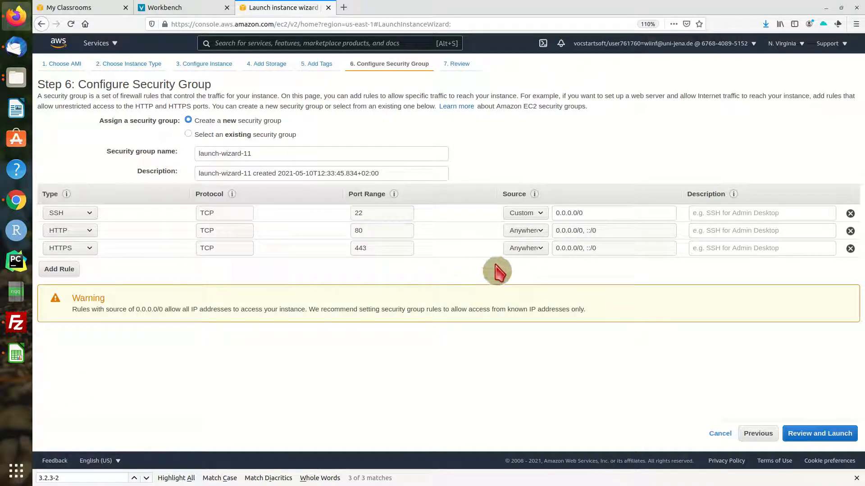
{"action": "mouse_move", "coordinate": [242, 303]}
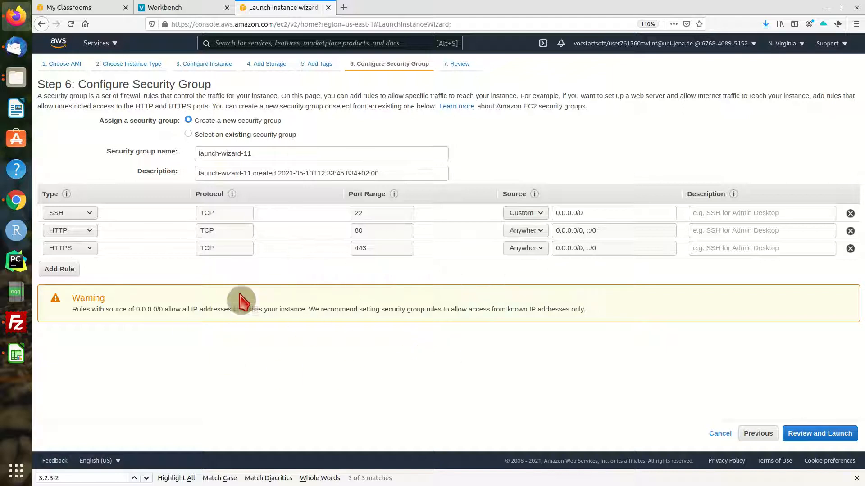
{"action": "mouse_move", "coordinate": [299, 337]}
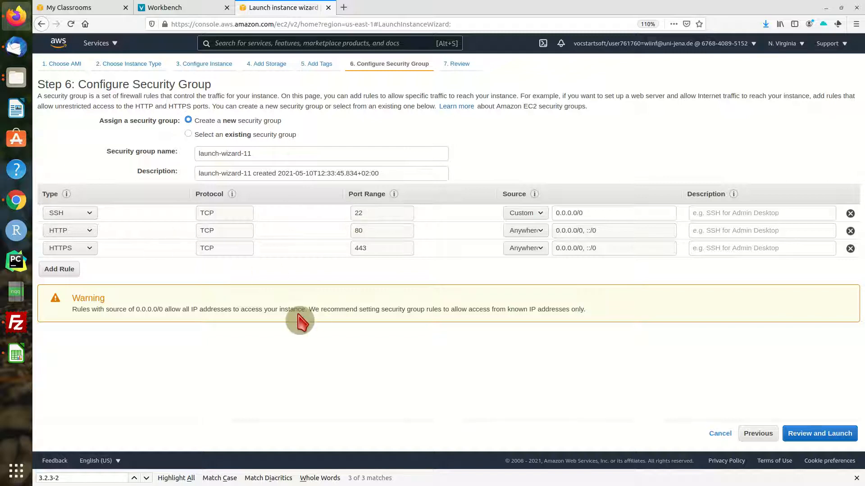
{"action": "mouse_move", "coordinate": [436, 270]}
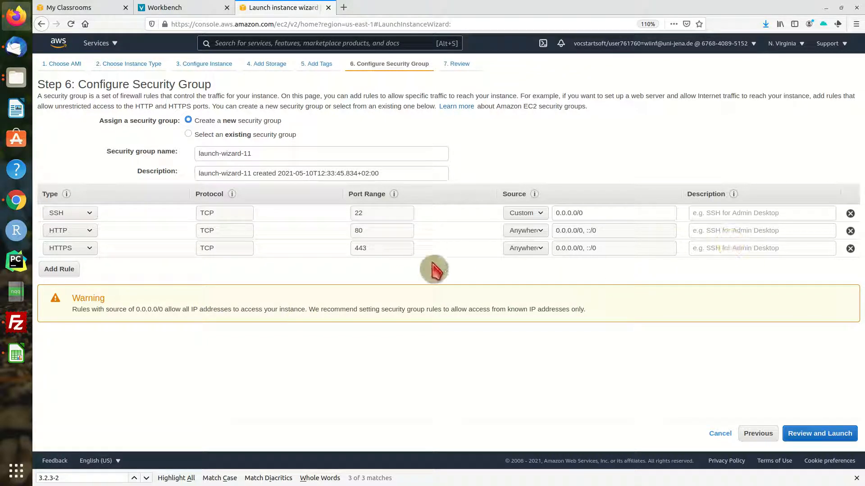
{"action": "mouse_move", "coordinate": [286, 295]}
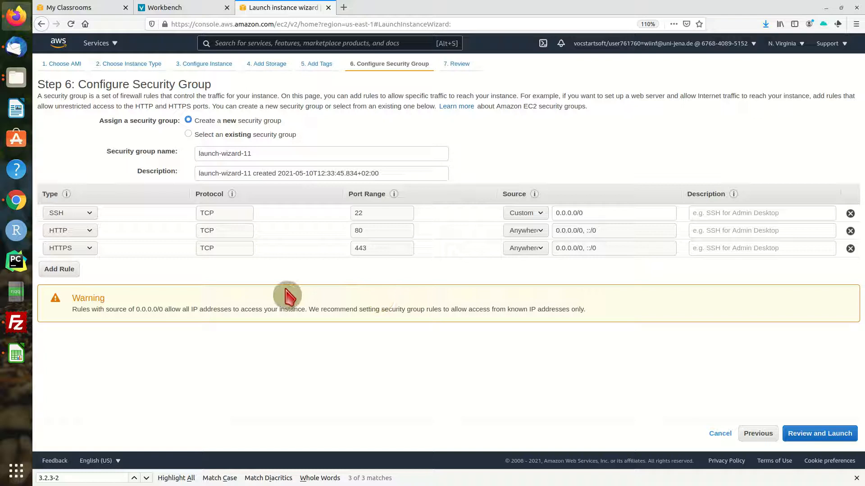
{"action": "mouse_move", "coordinate": [288, 290]}
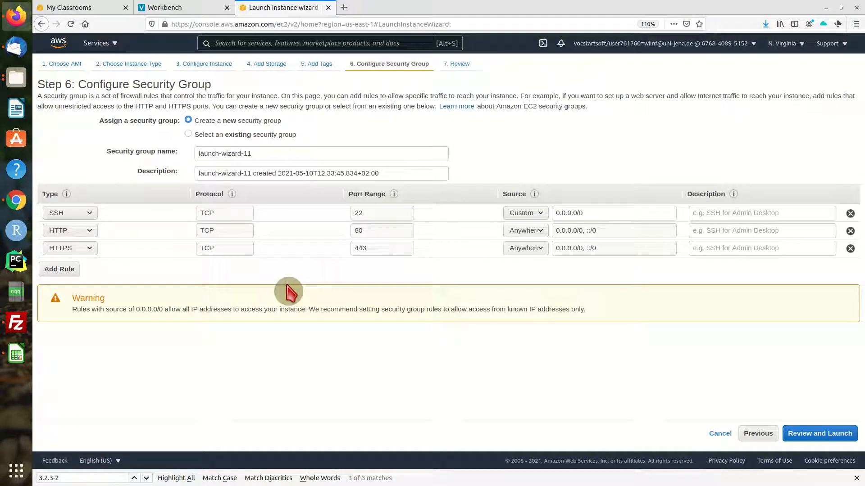
{"action": "mouse_move", "coordinate": [537, 240]}
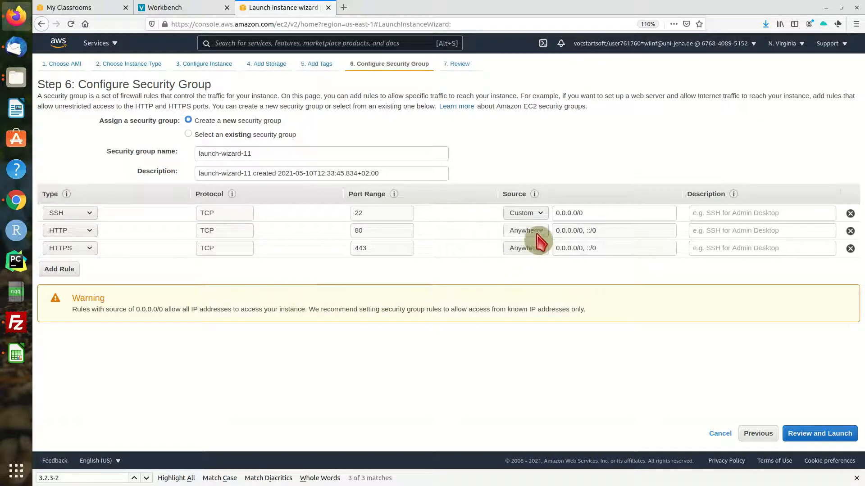
{"action": "mouse_move", "coordinate": [516, 236]}
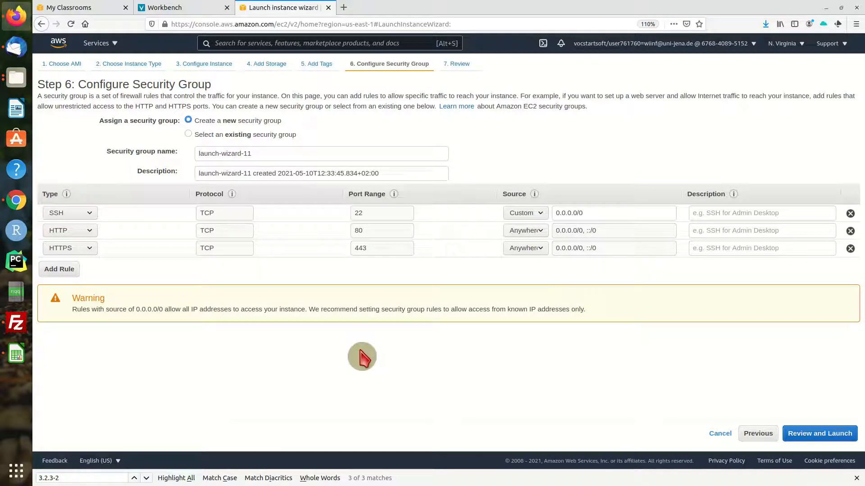
{"action": "mouse_move", "coordinate": [92, 168]}
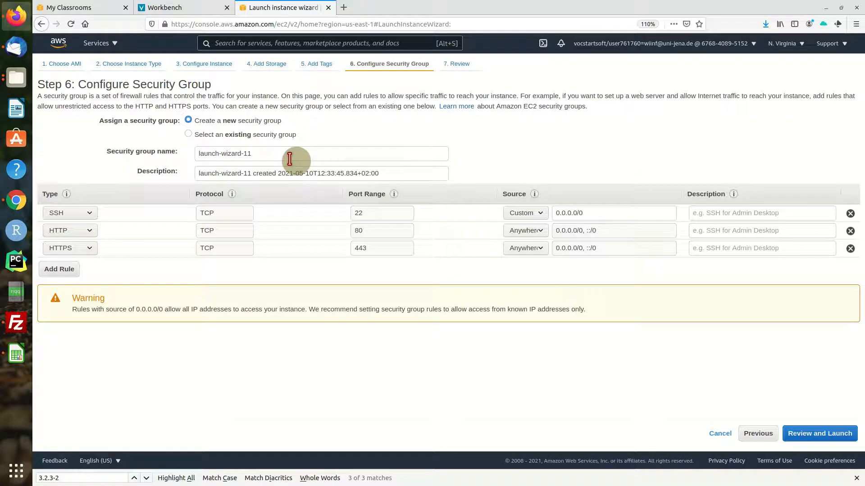
{"action": "mouse_move", "coordinate": [397, 317]}
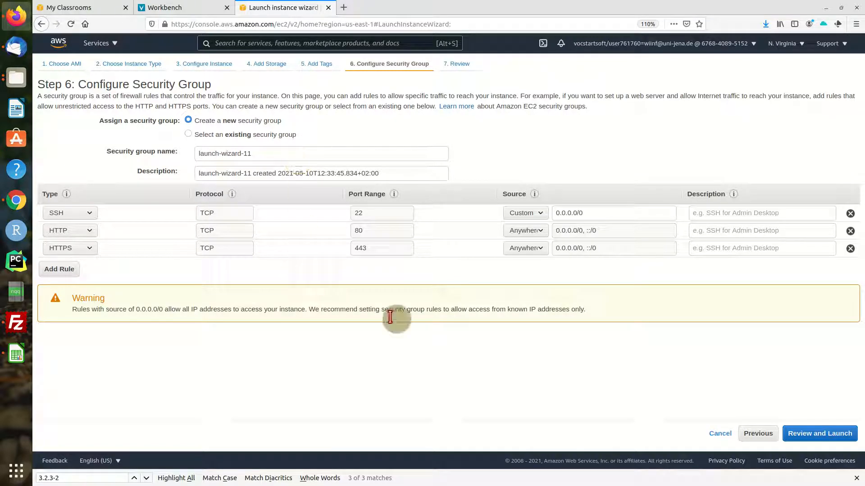
{"action": "mouse_move", "coordinate": [817, 441]}
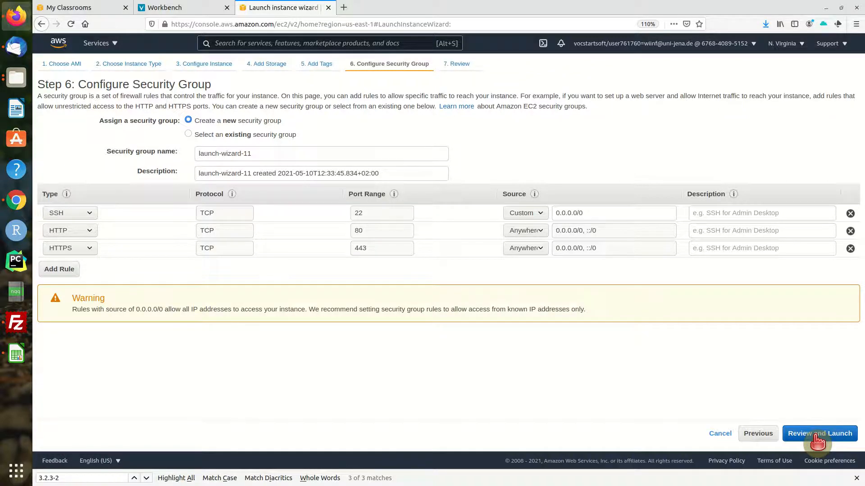
Step: Get past the launch review to the key pair dialog for a new key pair
{"action": "left_click", "coordinate": [820, 434]}
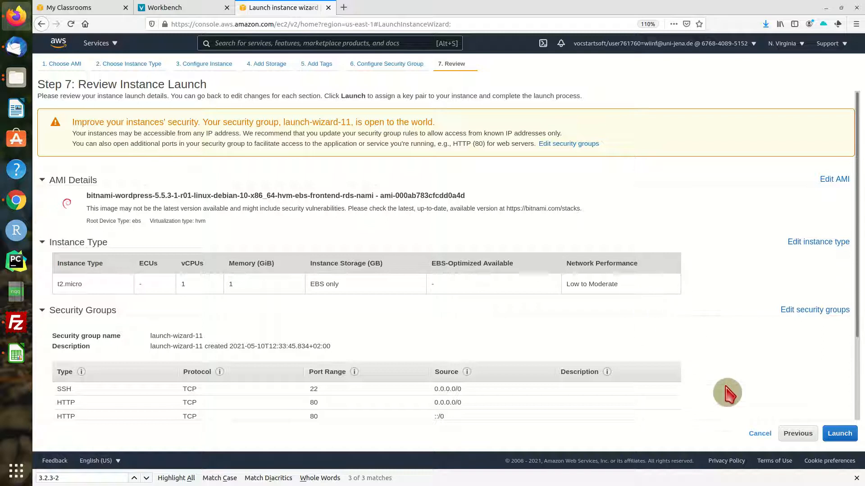
{"action": "left_click", "coordinate": [839, 433]}
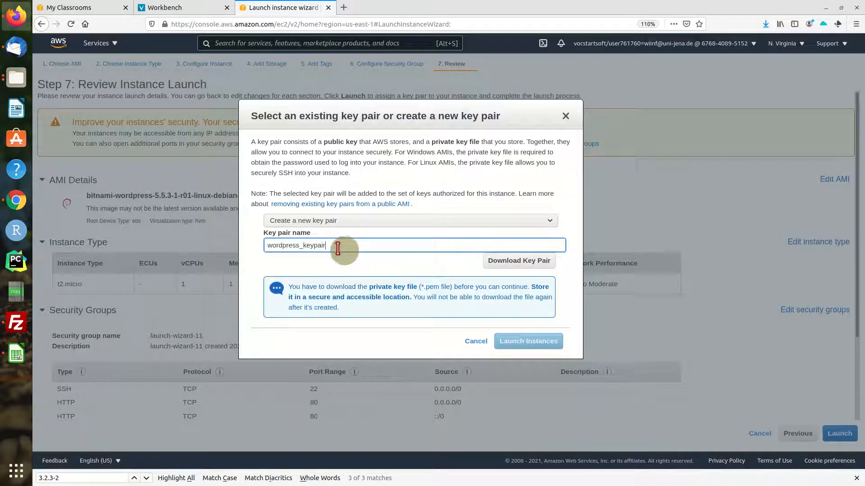
Step: Name the key pair wordpress5_keypair, save its .pem file, and launch the instance
{"action": "double_click", "coordinate": [313, 245]}
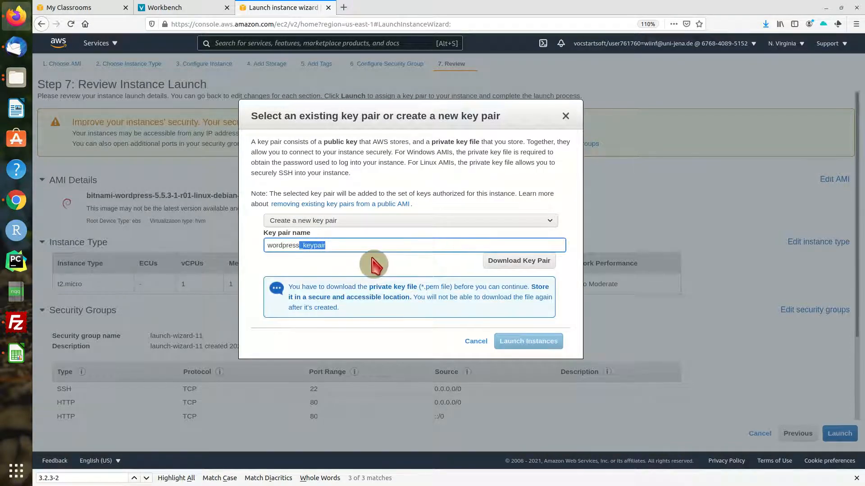
{"action": "type", "text": "wordpress5_key"}
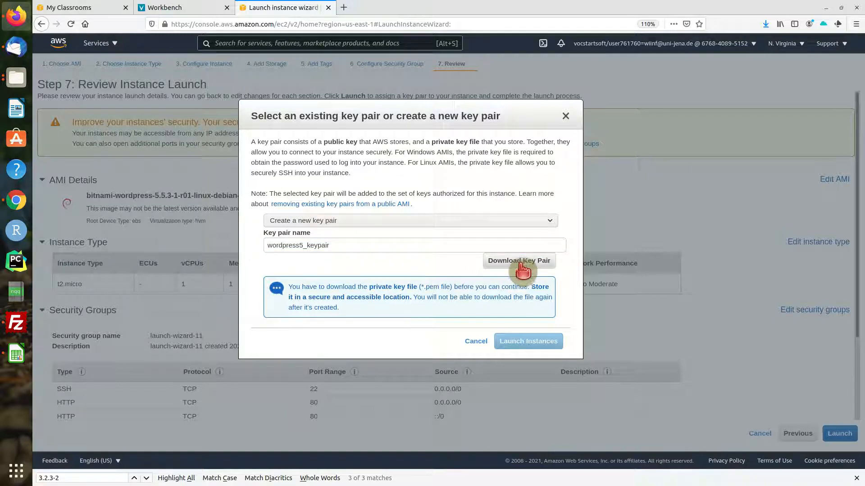
{"action": "left_click", "coordinate": [519, 260]}
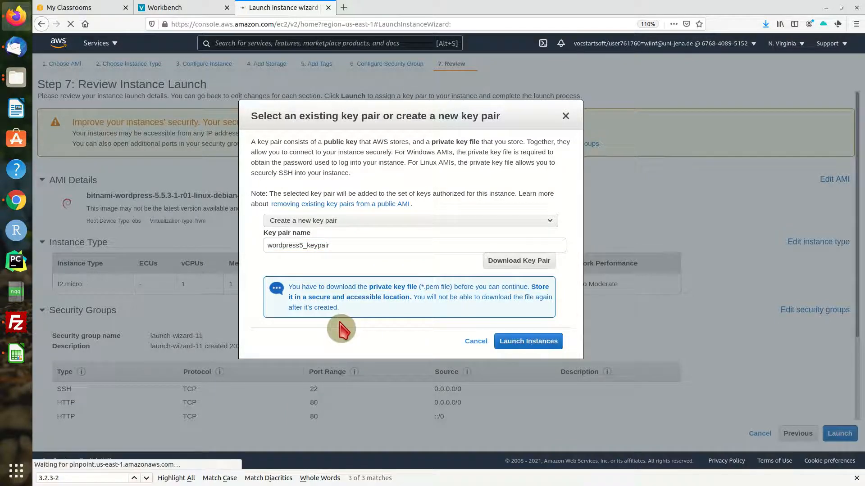
{"action": "left_click", "coordinate": [519, 260]}
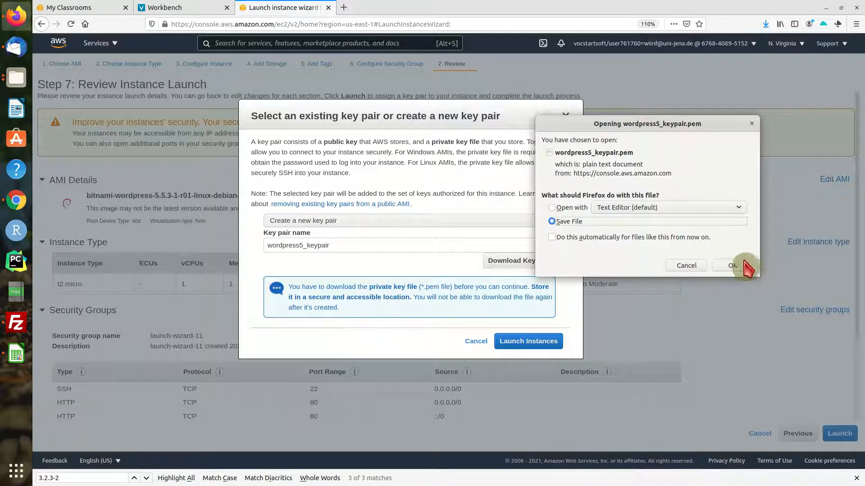
{"action": "left_click", "coordinate": [732, 265]}
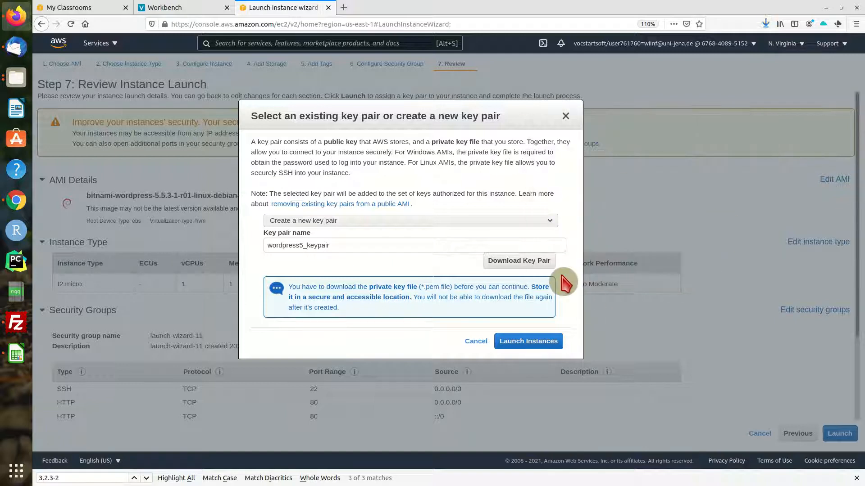
{"action": "left_click", "coordinate": [528, 341]}
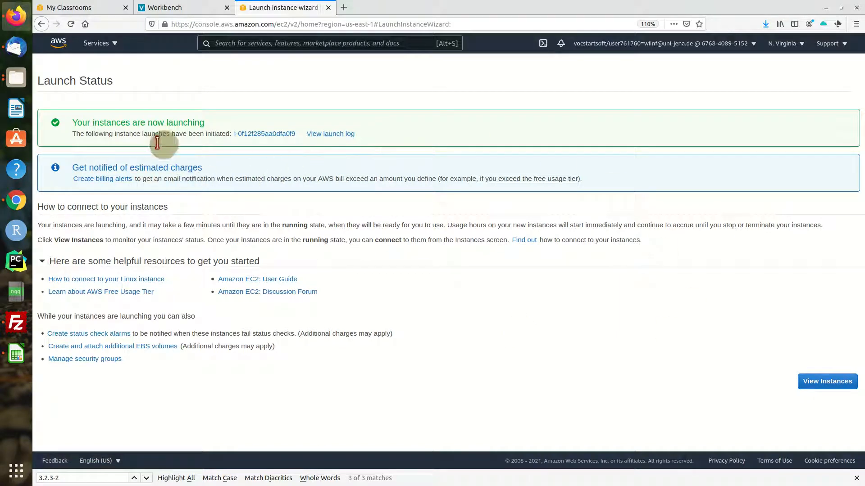
{"action": "mouse_move", "coordinate": [396, 229]}
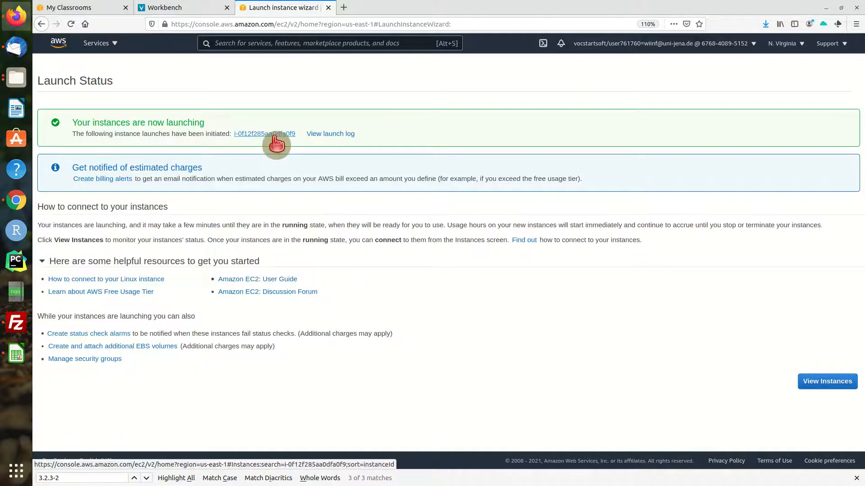
Step: Show new instance i-0f12f285aa0dfa0f9 in the Instances list
{"action": "left_click", "coordinate": [264, 134]}
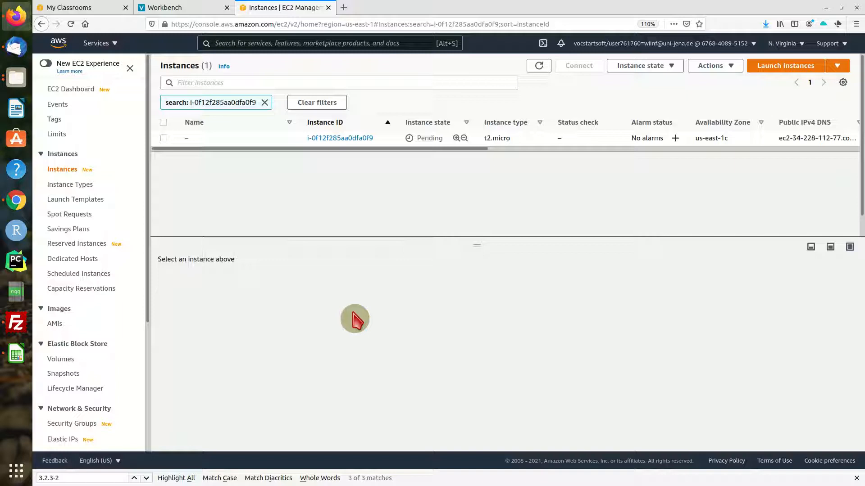
{"action": "mouse_move", "coordinate": [350, 158]}
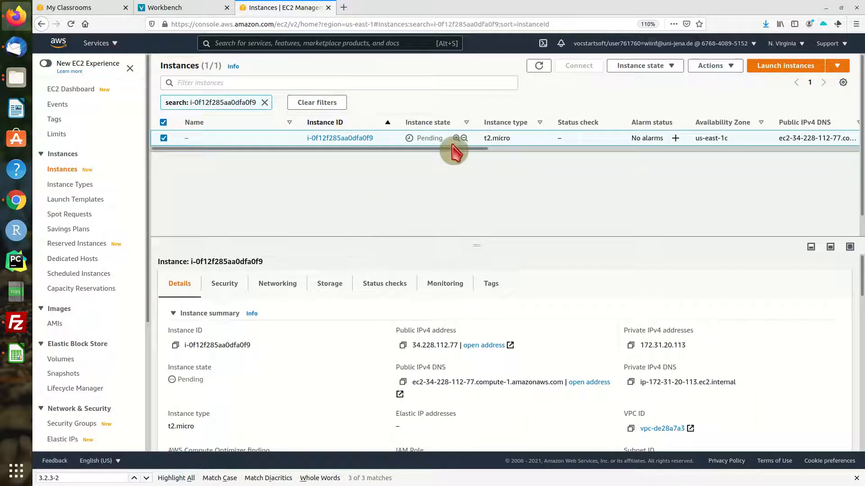
{"action": "mouse_move", "coordinate": [425, 177]}
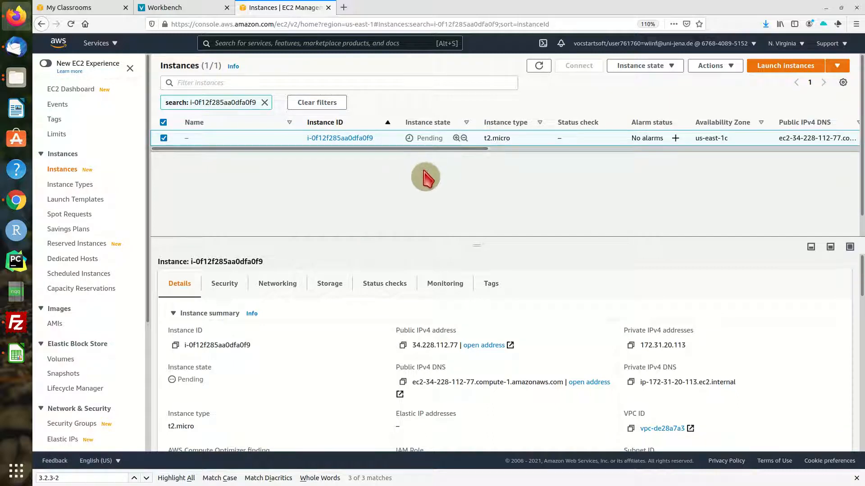
Step: Select instance i-0f12f285aa0dfa0f9 and wait until it is Running at 34.228.112.77
{"action": "double_click", "coordinate": [435, 345]}
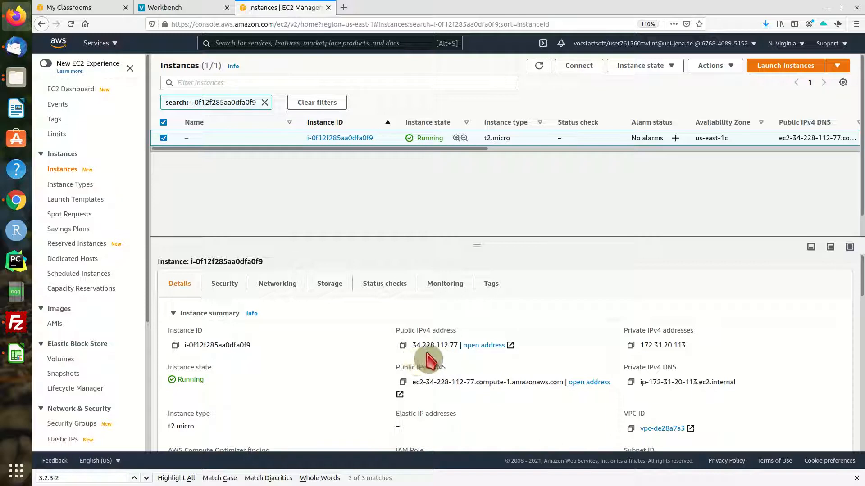
{"action": "mouse_move", "coordinate": [416, 235]}
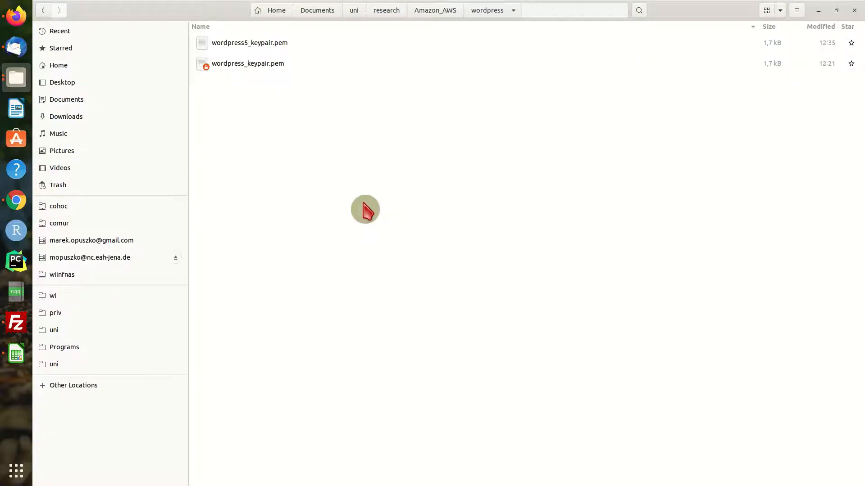
Step: Select wordpress5_keypair.pem and start a terminal in the wordpress folder
{"action": "left_click", "coordinate": [249, 43]}
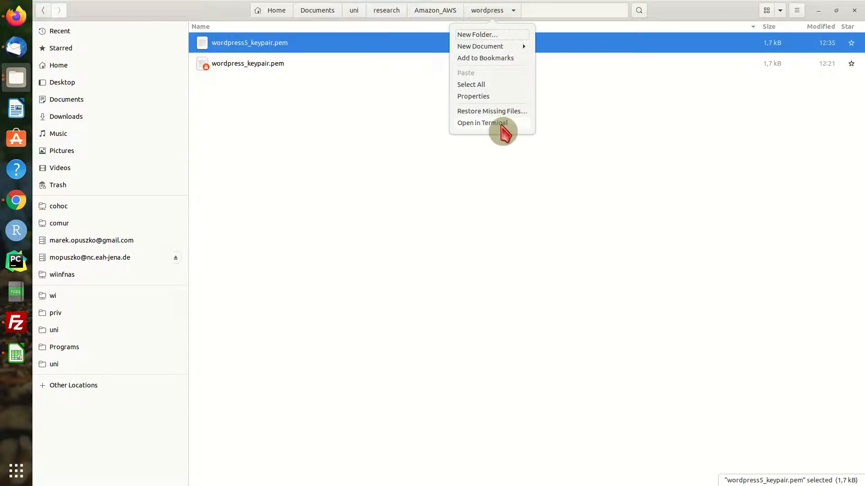
{"action": "left_click", "coordinate": [482, 123]}
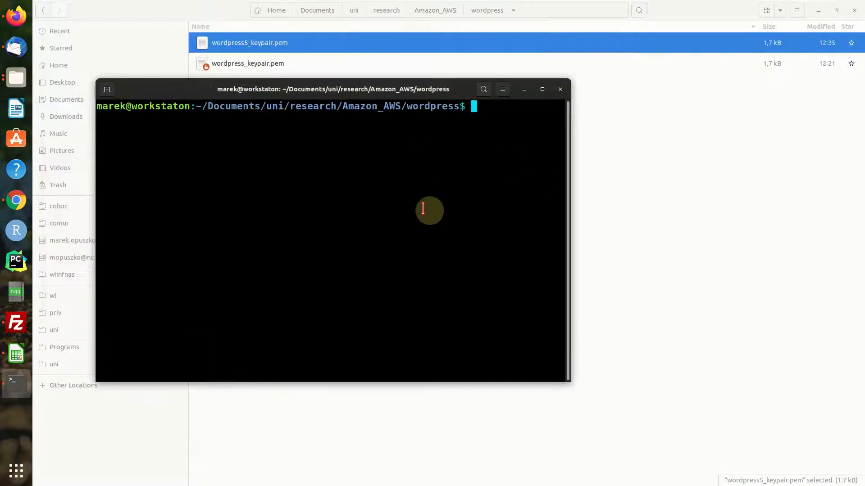
Step: Make wordpress5_keypair.pem owner read-only with chmod 400 and verify using ls -al
{"action": "type", "text": "chmod 40"}
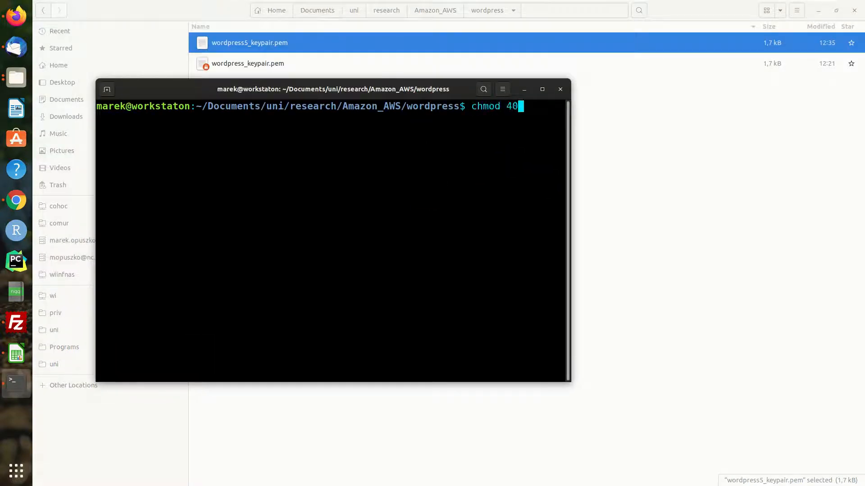
{"action": "type", "text": "0 wor"}
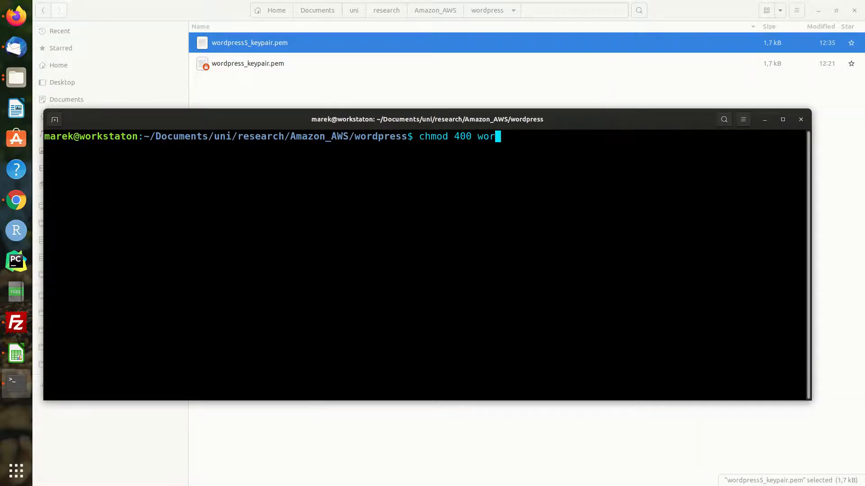
{"action": "type", "text": "dpress5_keypair.pem"}
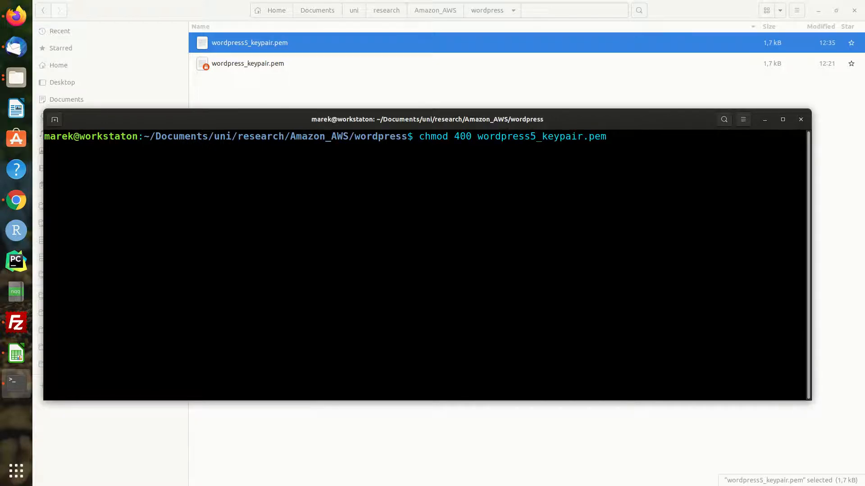
{"action": "type", "text": "ls -all"}
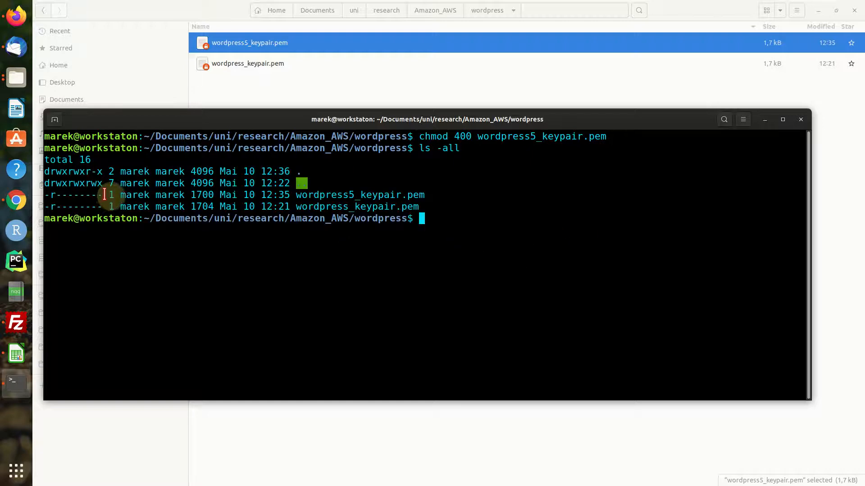
{"action": "mouse_move", "coordinate": [476, 218]}
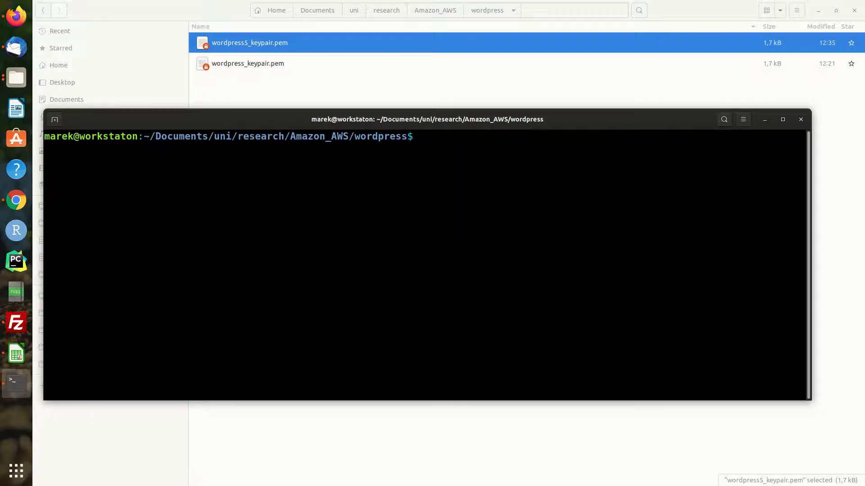
Step: Build the SSH command using wordpress5_keypair.pem to bitnami@ the instance's public IP
{"action": "type", "text": "ssh"}
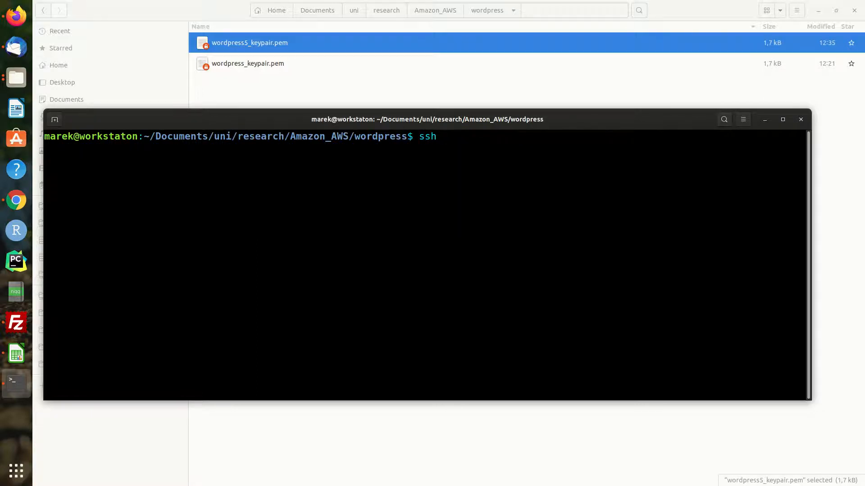
{"action": "type", "text": "-i \""}
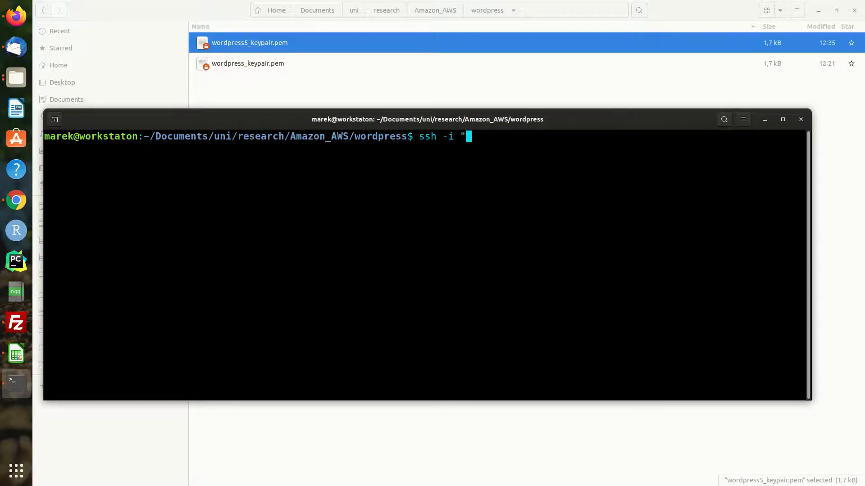
{"action": "type", "text": "word"}
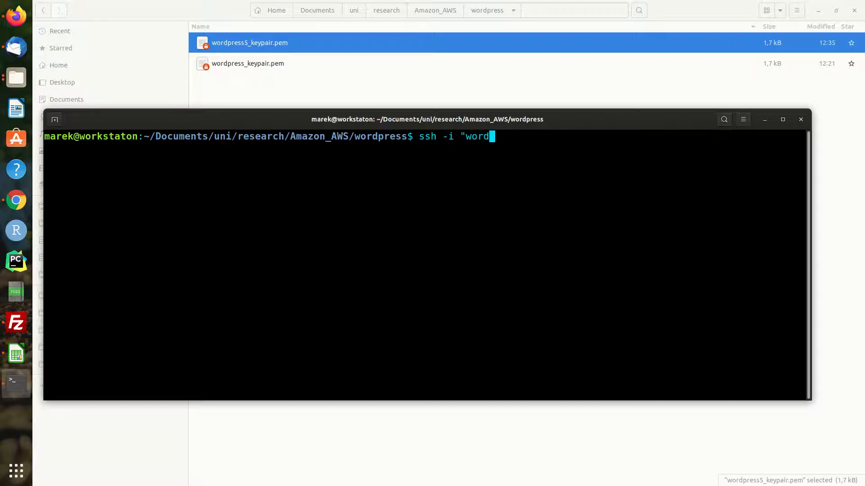
{"action": "type", "text": "press5"}
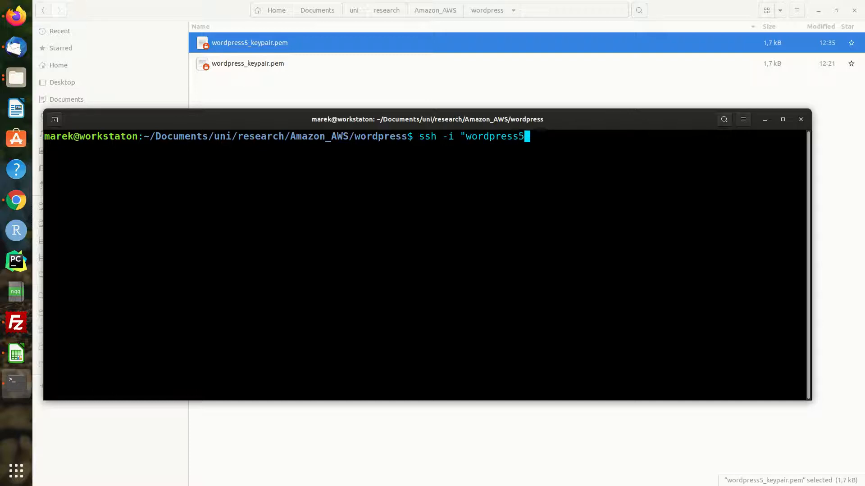
{"action": "type", "text": "_keypair.pem\""}
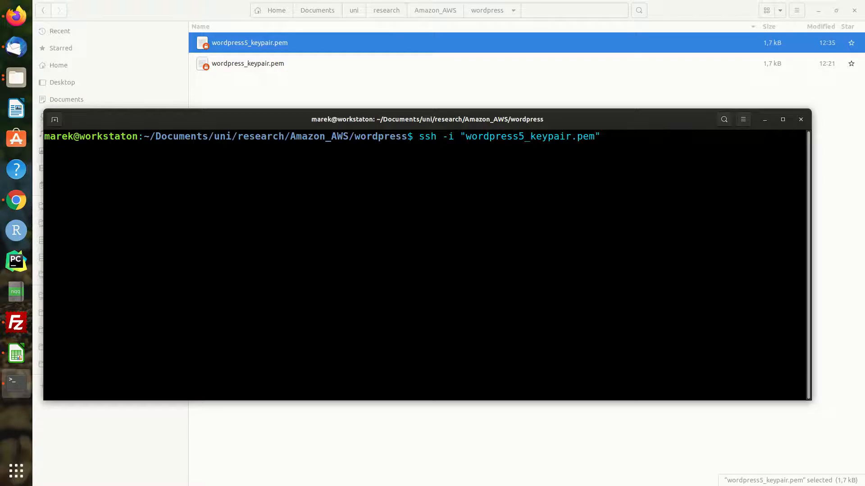
{"action": "type", "text": "bitnami@"}
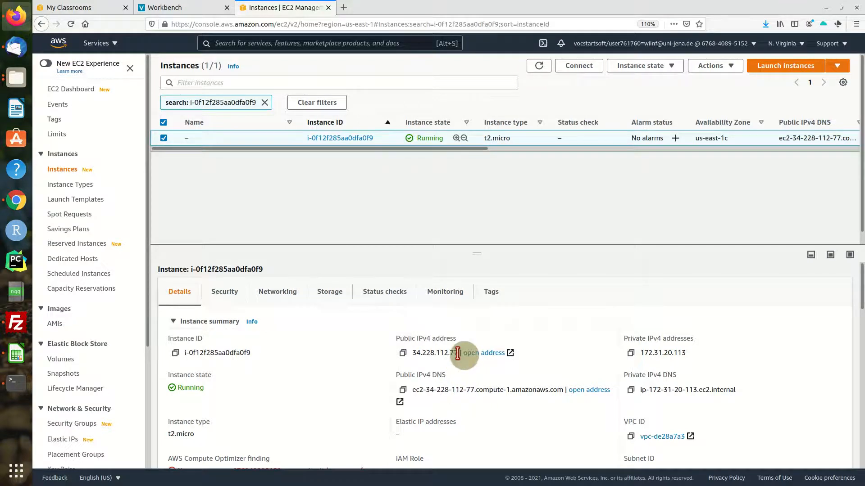
{"action": "right_click", "coordinate": [453, 353]}
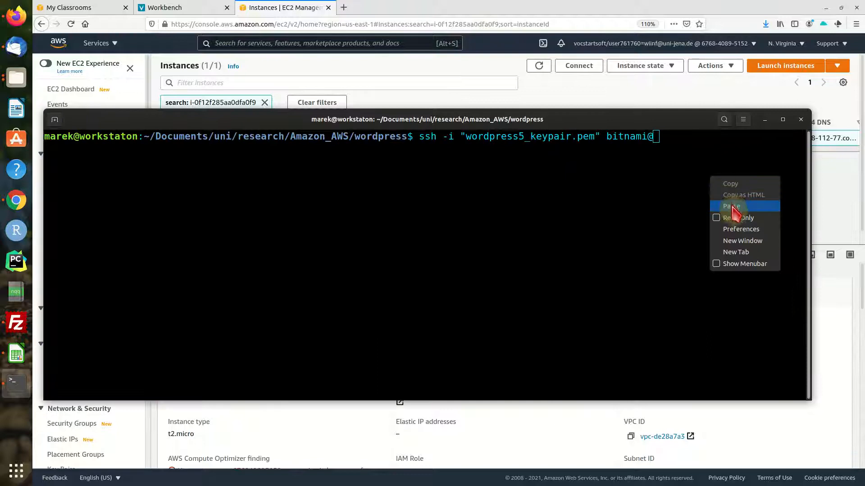
{"action": "left_click", "coordinate": [731, 206]}
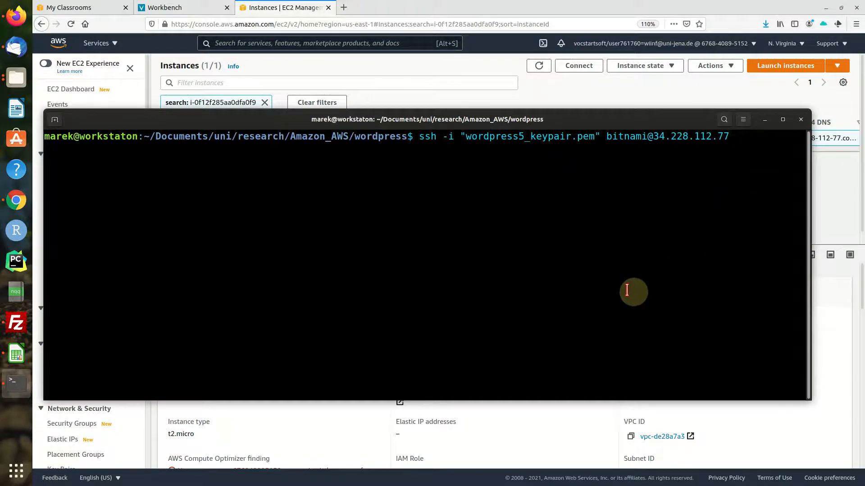
Step: Answer yes to accept the server's host fingerprint and continue connecting
{"action": "type", "text": "yes/no/[fingerprint])? ye"}
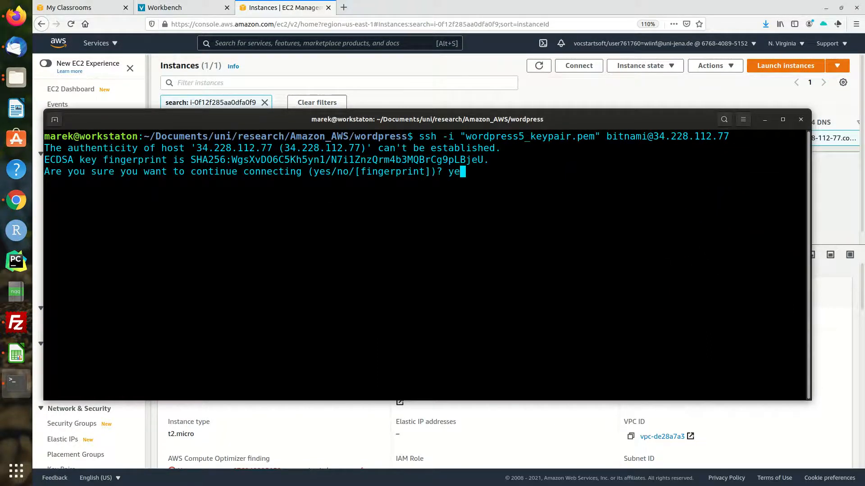
{"action": "type", "text": "s"}
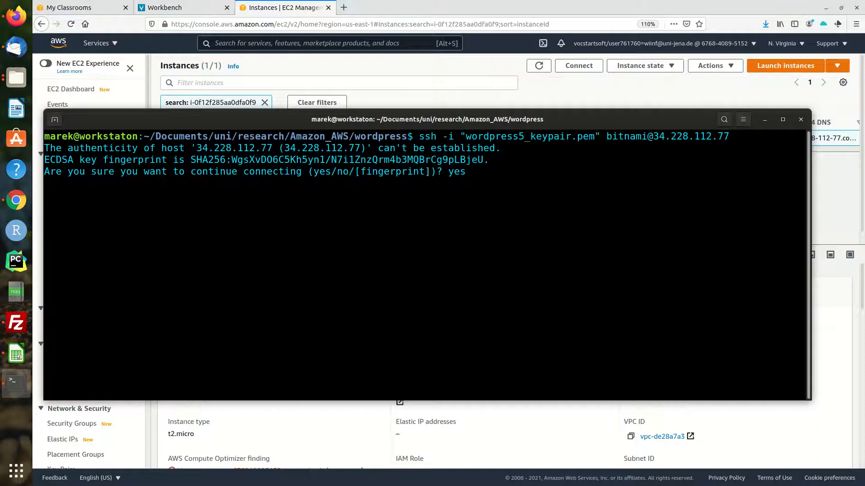
{"action": "key", "text": "Return"}
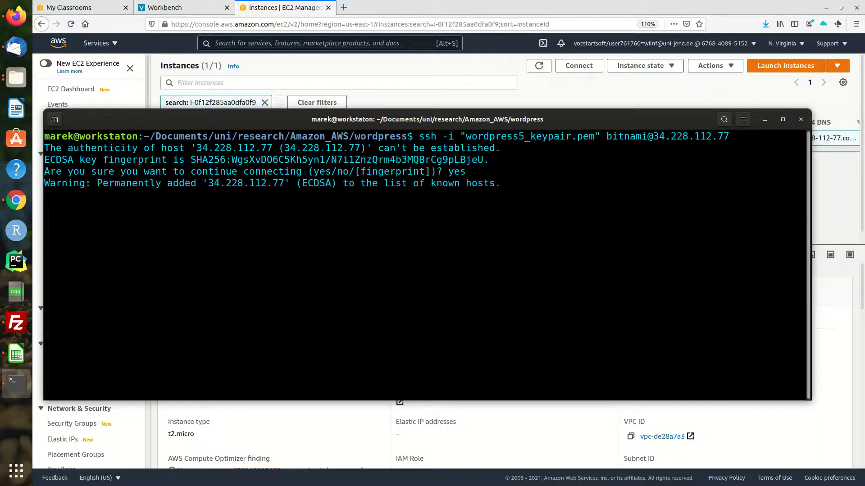
{"action": "key", "text": "Return"}
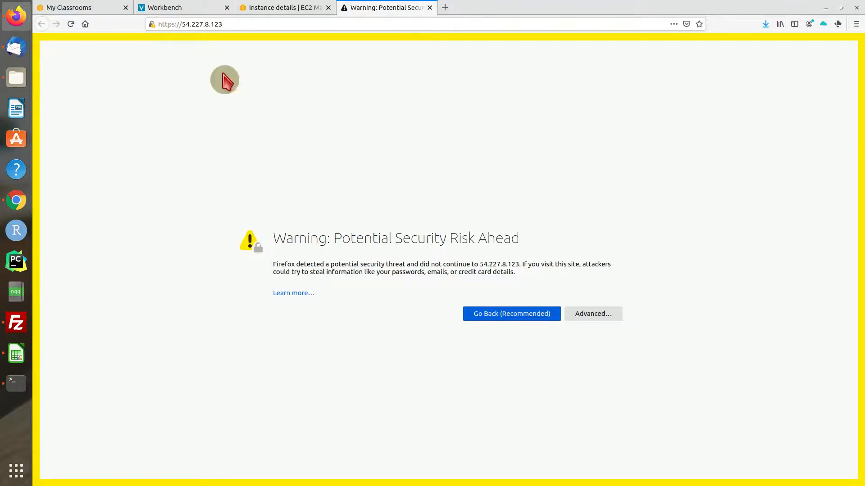
{"action": "left_click", "coordinate": [593, 313]}
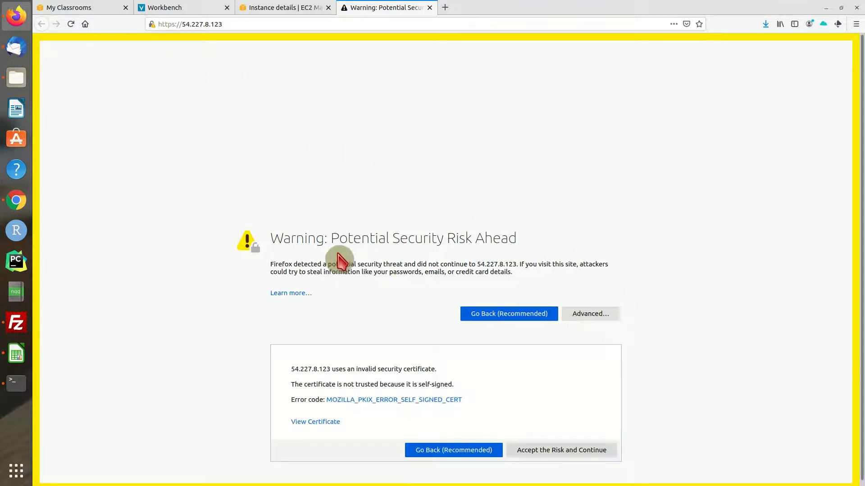
{"action": "mouse_move", "coordinate": [537, 457]}
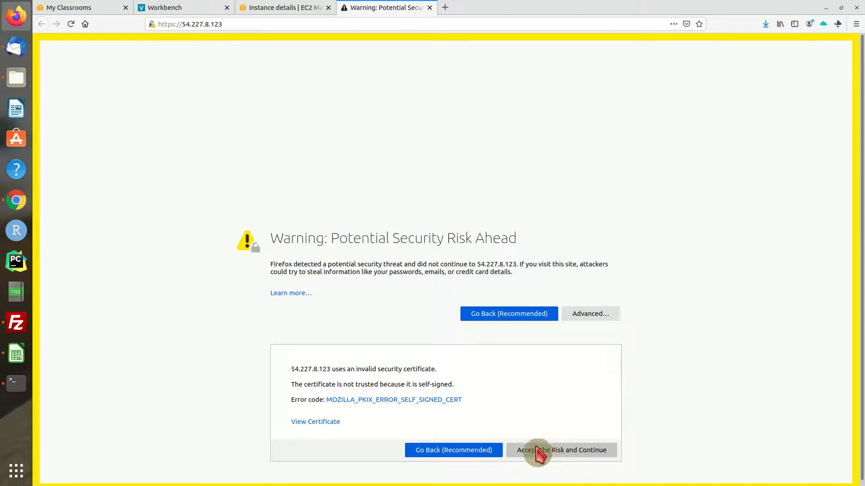
{"action": "left_click", "coordinate": [561, 450]}
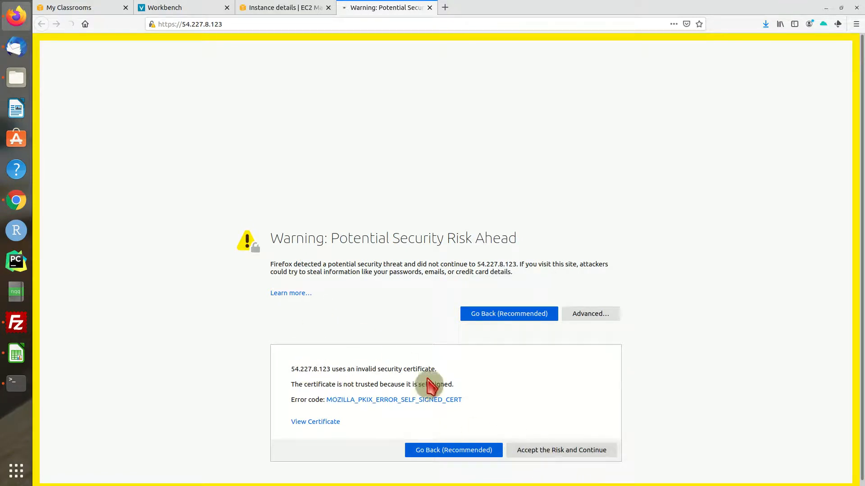
{"action": "left_click", "coordinate": [561, 450]}
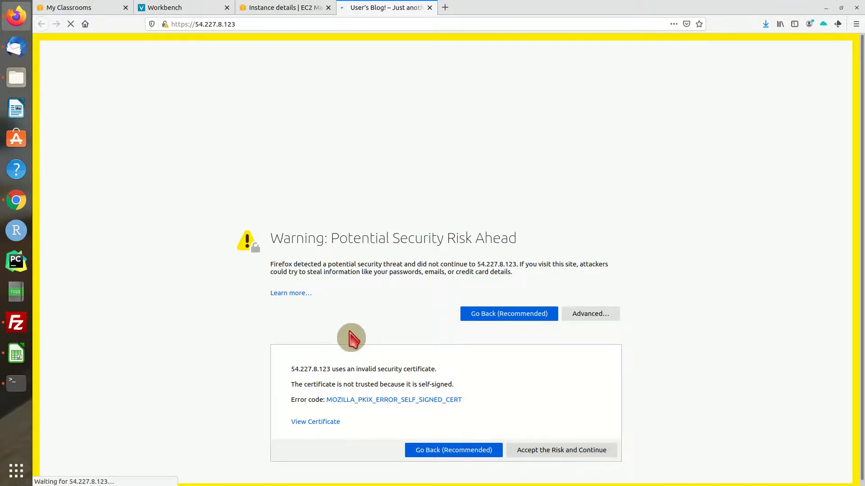
{"action": "left_click", "coordinate": [562, 451]}
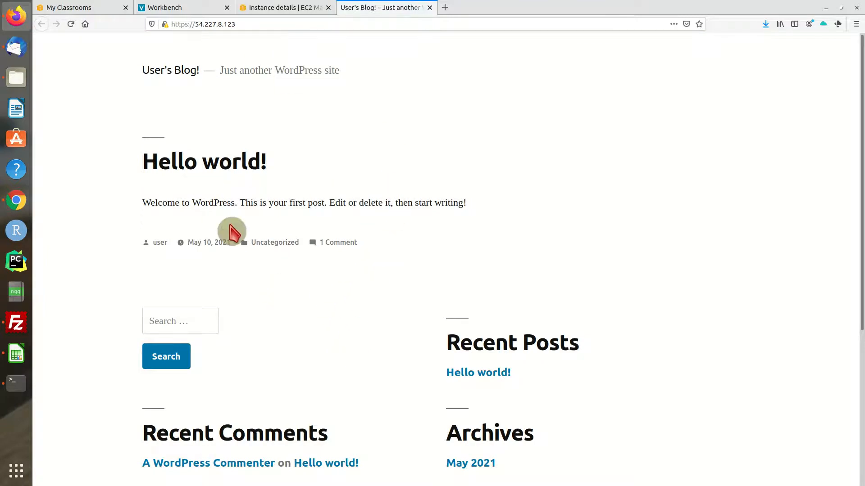
Step: Append /wp-admin/ to the site URL to reach the WordPress login page
{"action": "scroll", "scroll_direction": "down", "scroll_amount": 3}
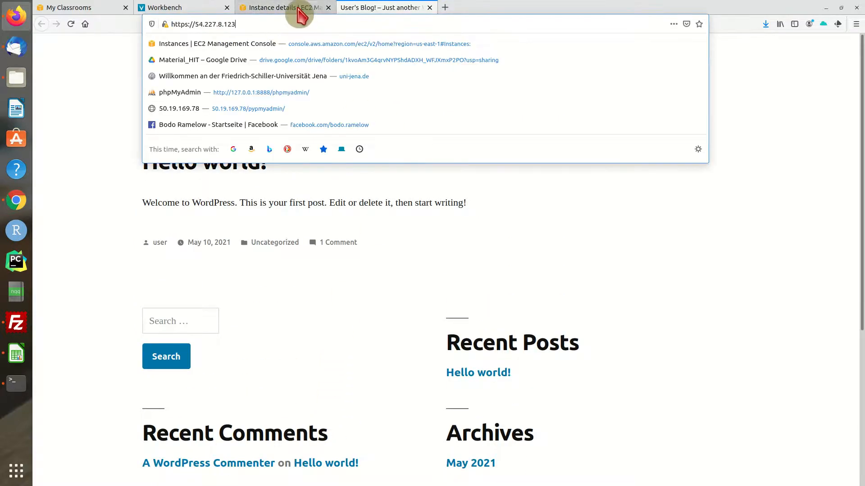
{"action": "type", "text": "/wp-admin"}
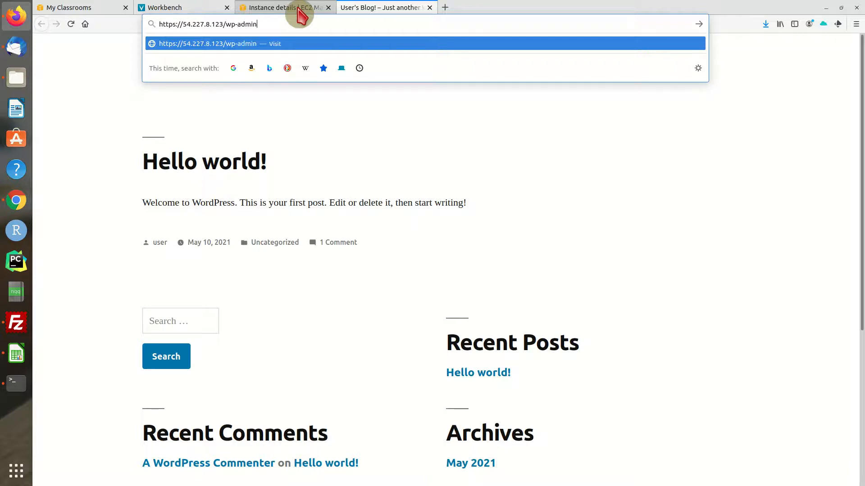
{"action": "type", "text": "/"}
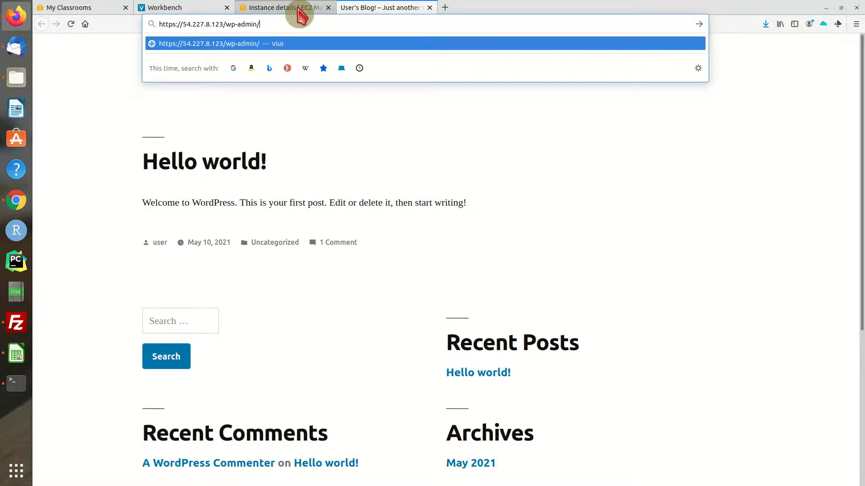
{"action": "mouse_move", "coordinate": [385, 149]}
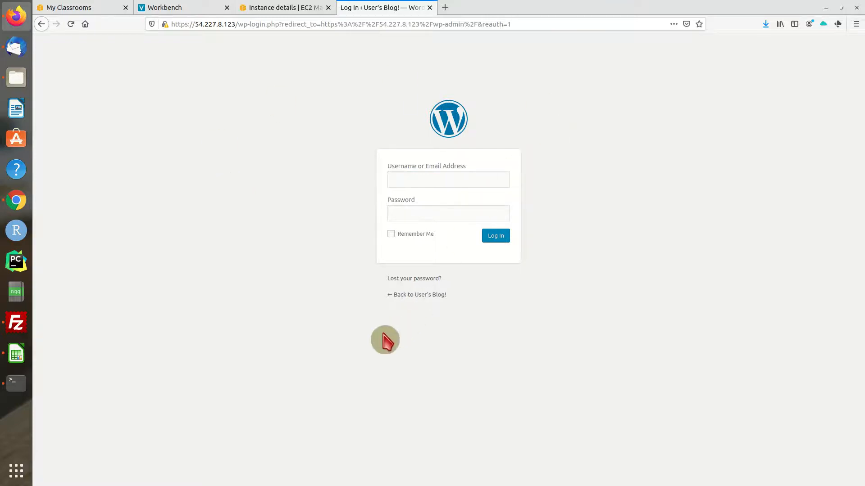
Step: Enter username 'bitnami', focus the Password field, and return to the EC2 Instances tab
{"action": "left_click", "coordinate": [448, 179]}
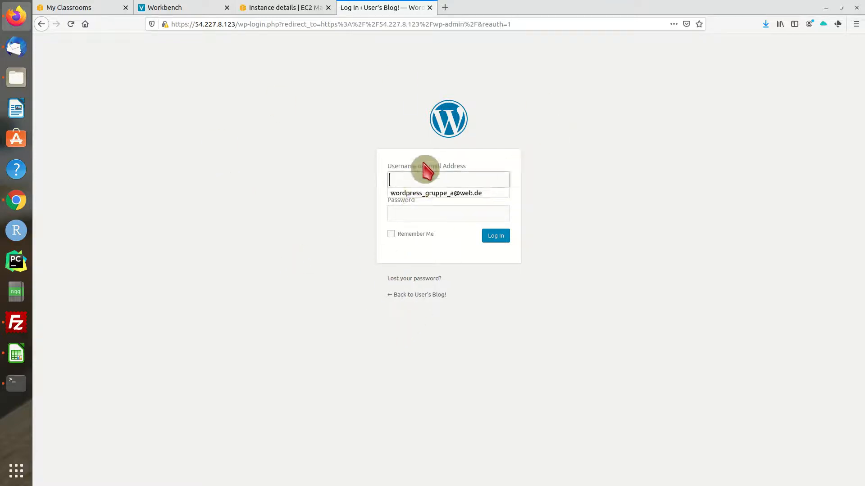
{"action": "type", "text": "bitnami"}
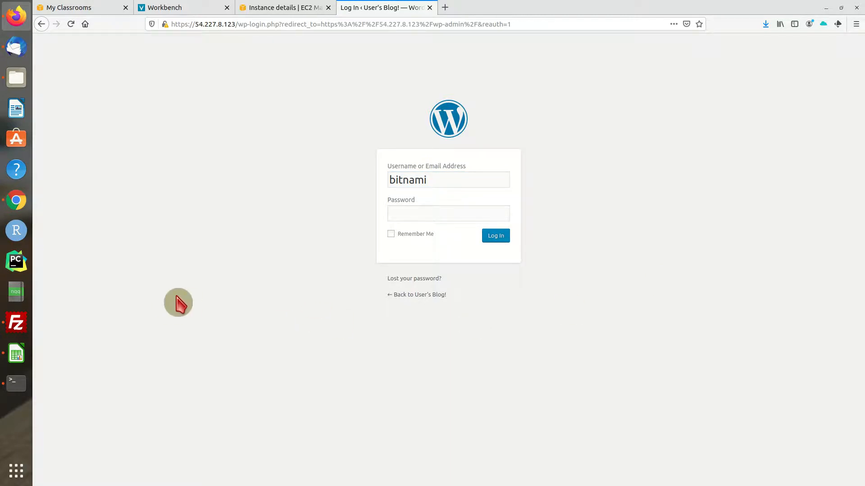
{"action": "left_click", "coordinate": [427, 214]}
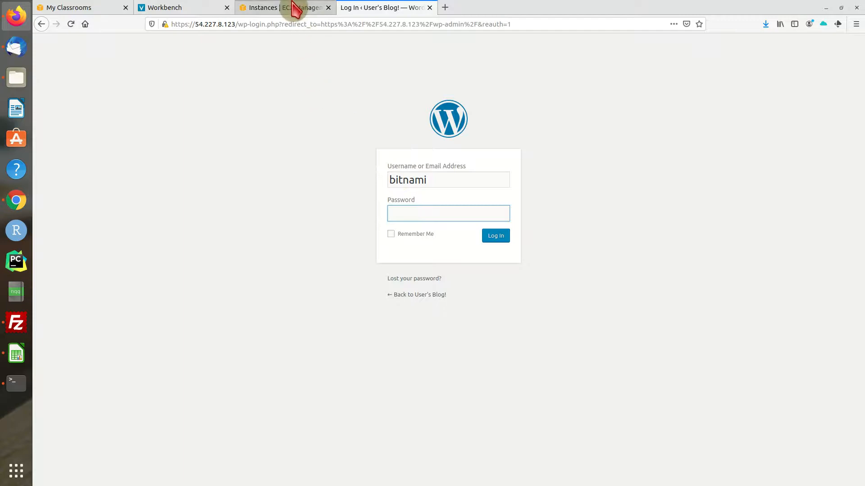
{"action": "left_click", "coordinate": [284, 8]}
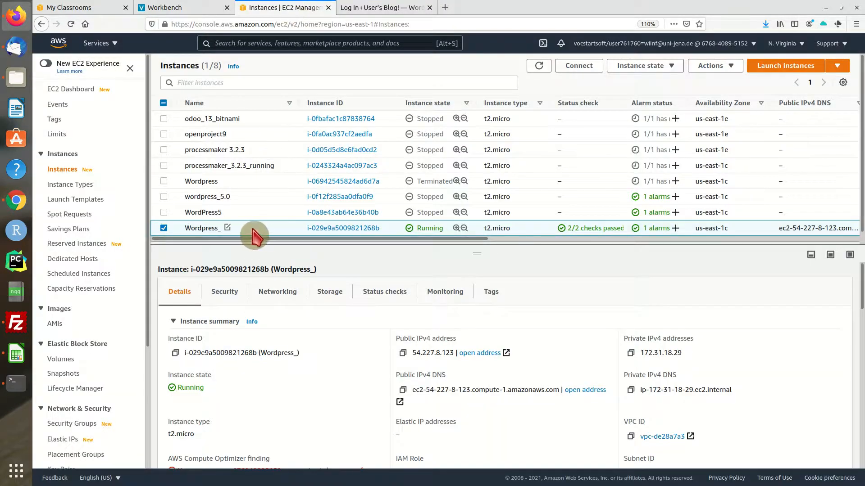
Step: Open the Wordpress_ instance's system log and copy the Bitnami application password
{"action": "right_click", "coordinate": [256, 232]}
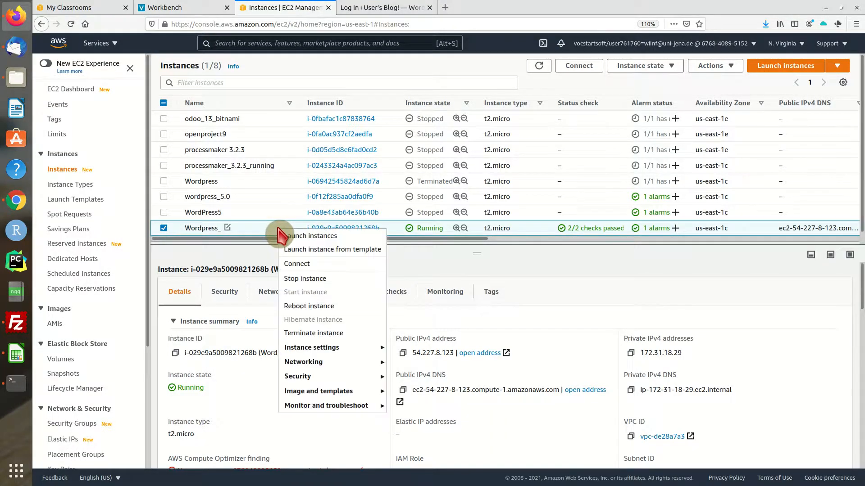
{"action": "left_click", "coordinate": [325, 405]}
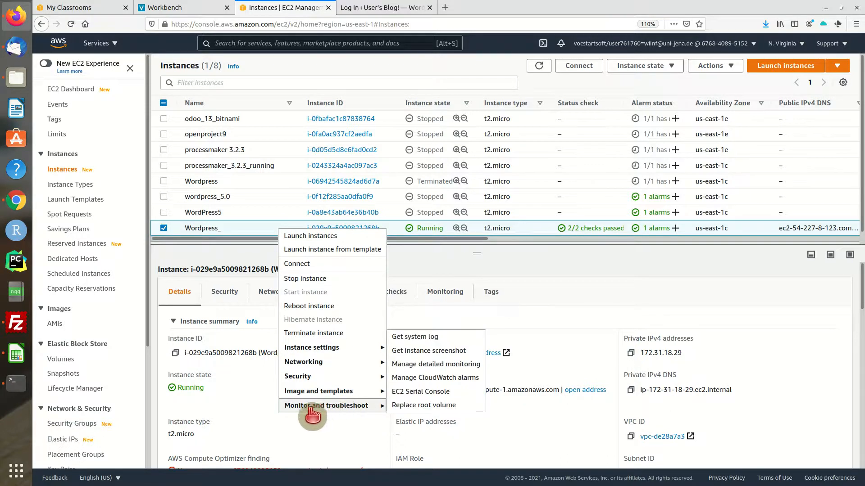
{"action": "mouse_move", "coordinate": [424, 346]}
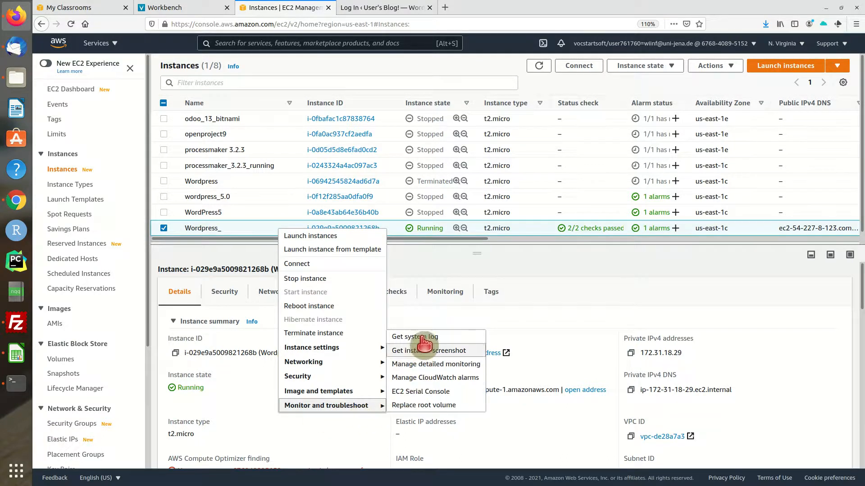
{"action": "left_click", "coordinate": [416, 337]}
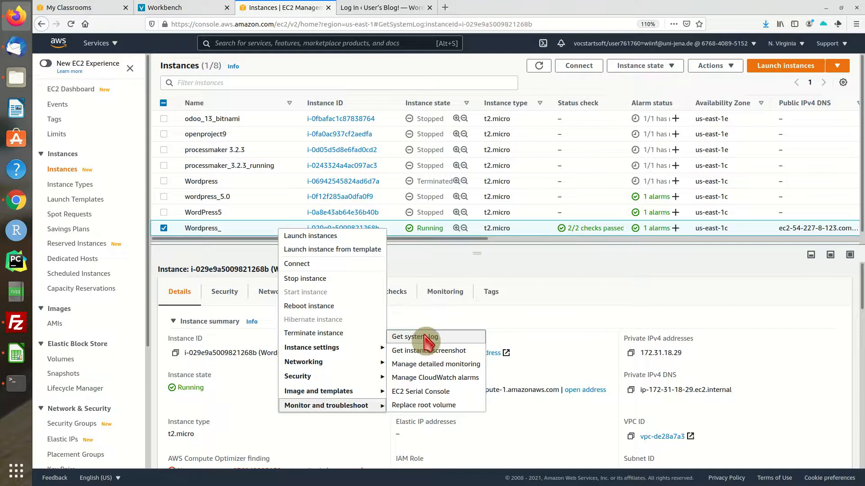
{"action": "left_click", "coordinate": [414, 337]}
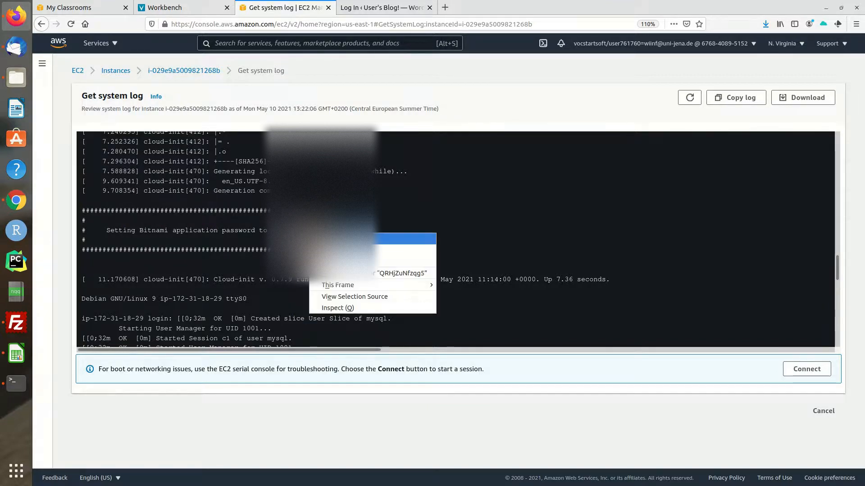
{"action": "left_click", "coordinate": [384, 264]}
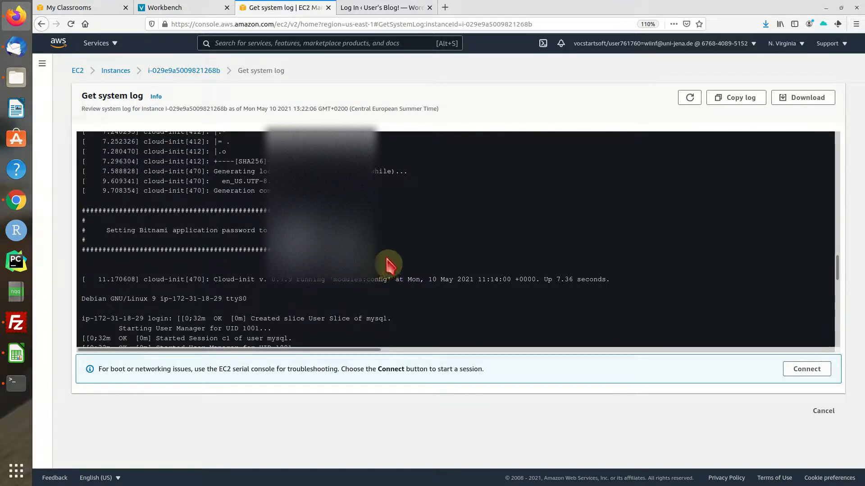
{"action": "left_click", "coordinate": [382, 8]}
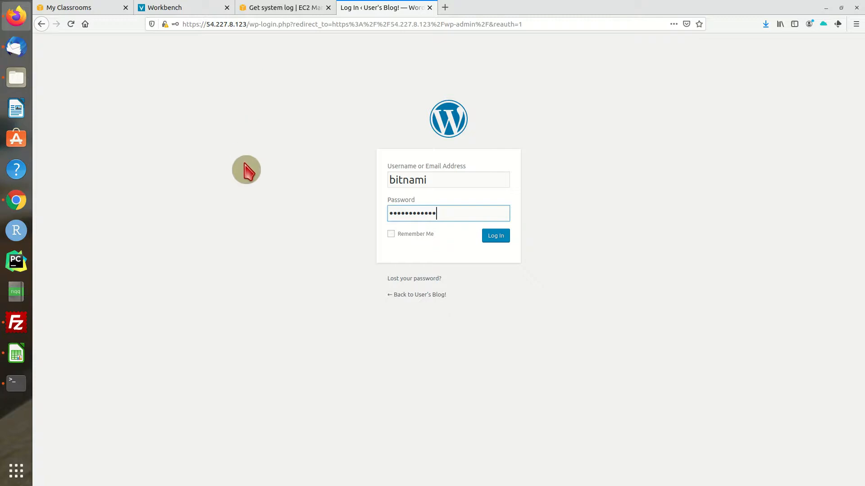
Step: Recheck the system log, then submit the login with username 'bitnami'
{"action": "left_click", "coordinate": [287, 7]}
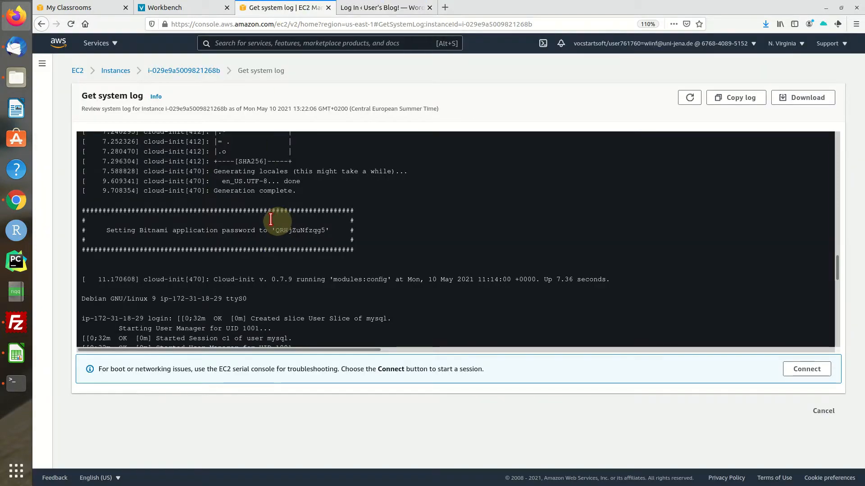
{"action": "left_click", "coordinate": [385, 8]}
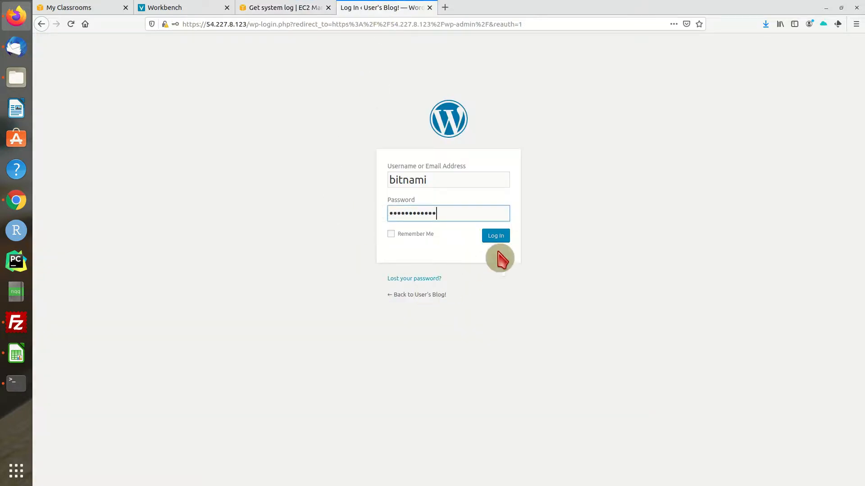
{"action": "left_click", "coordinate": [495, 235]}
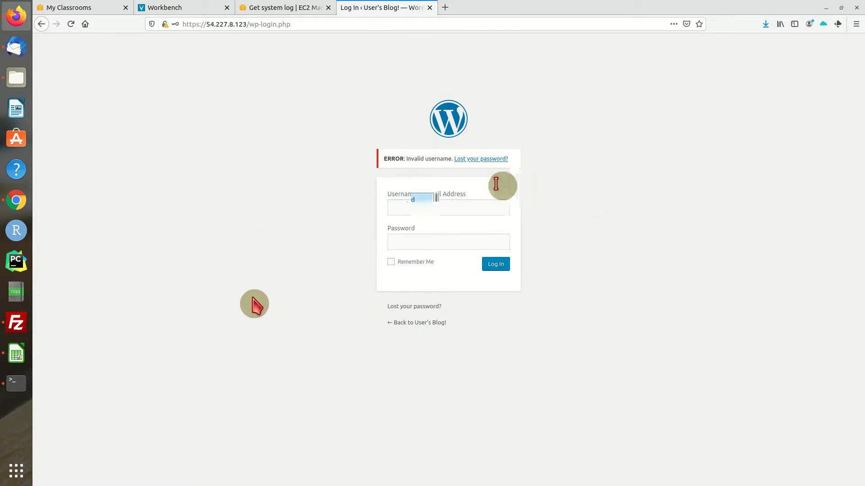
Step: Change the username to 'user', log in again, and decline saving the login
{"action": "left_click", "coordinate": [448, 206]}
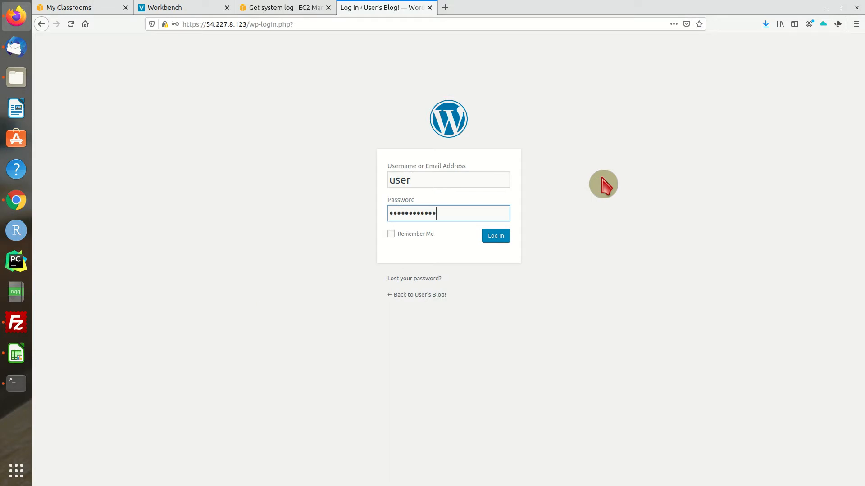
{"action": "left_click", "coordinate": [495, 235]}
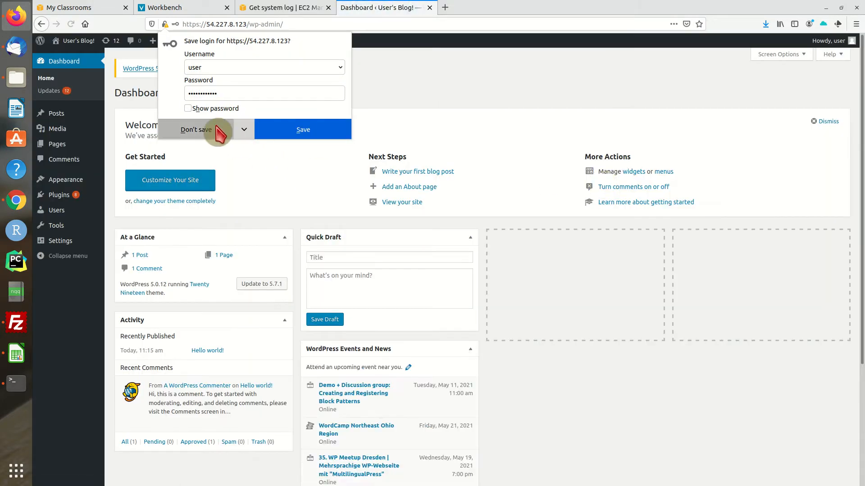
{"action": "left_click", "coordinate": [196, 130]}
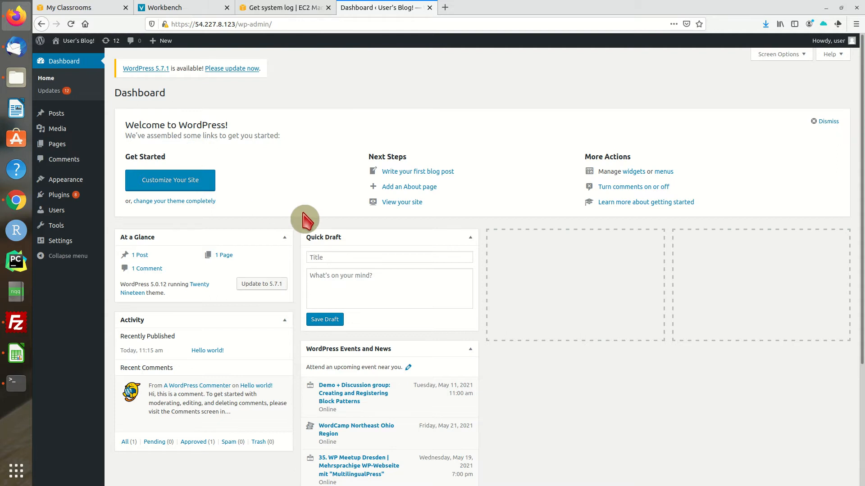